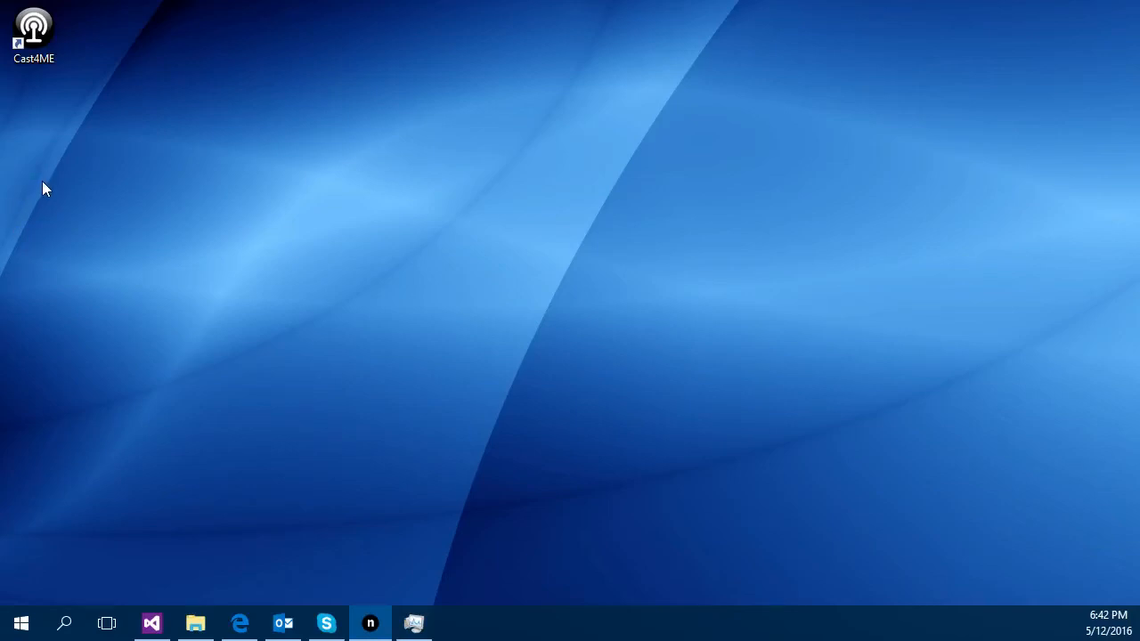
mouse_move(39, 194)
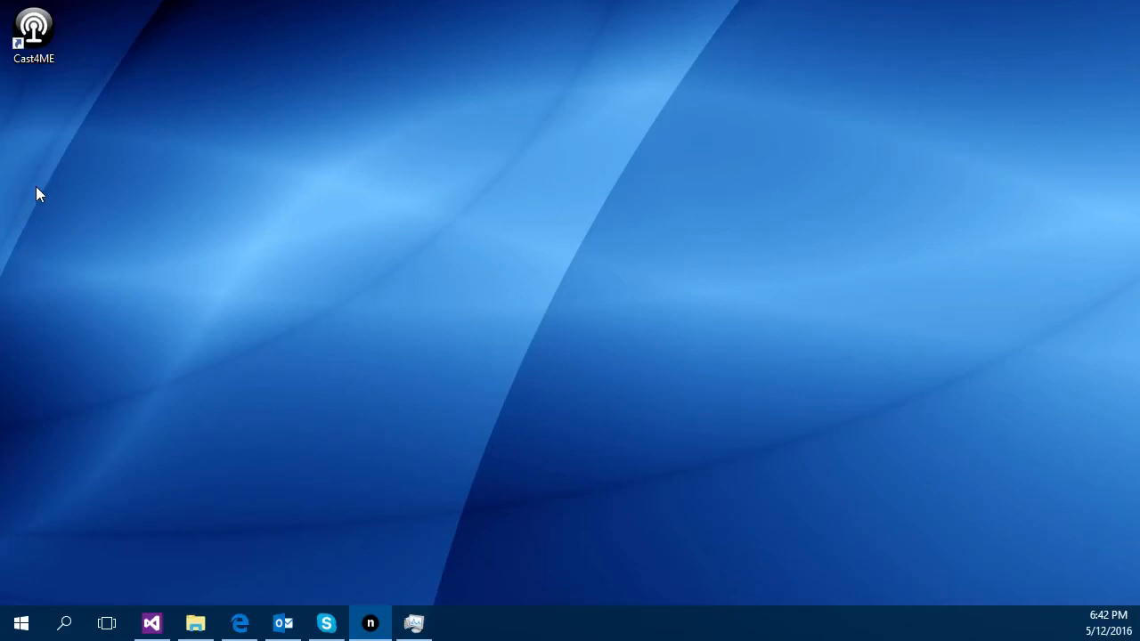
mouse_move(59, 200)
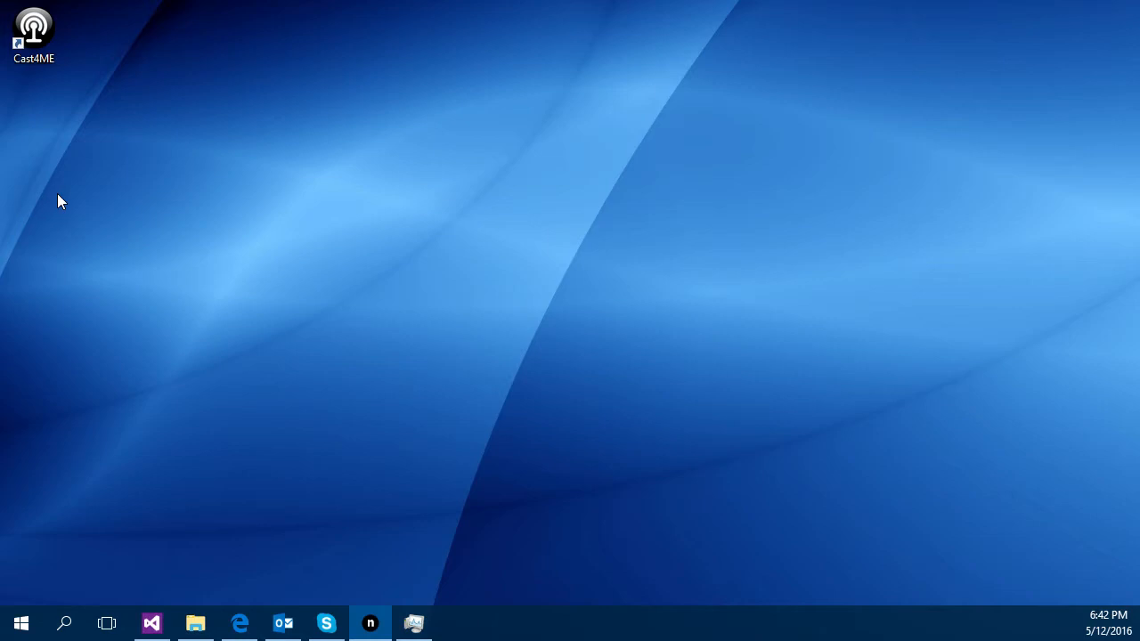
mouse_move(81, 175)
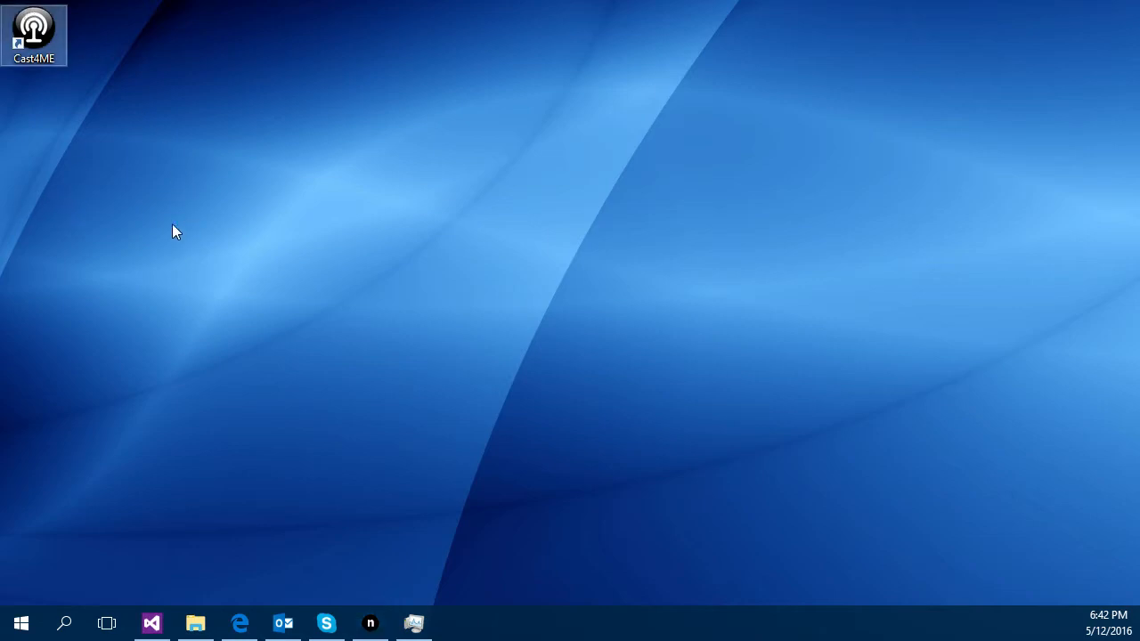
Launch Cast4ME and scroll the Channels list to find channel 17, HGTV.
double_click(34, 34)
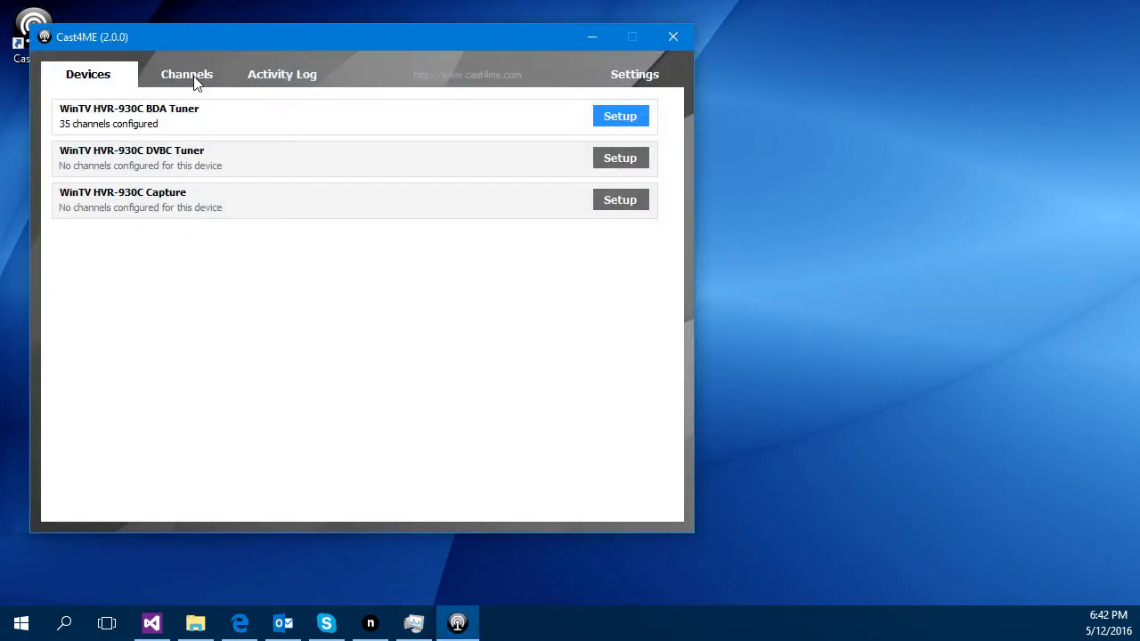
click(186, 74)
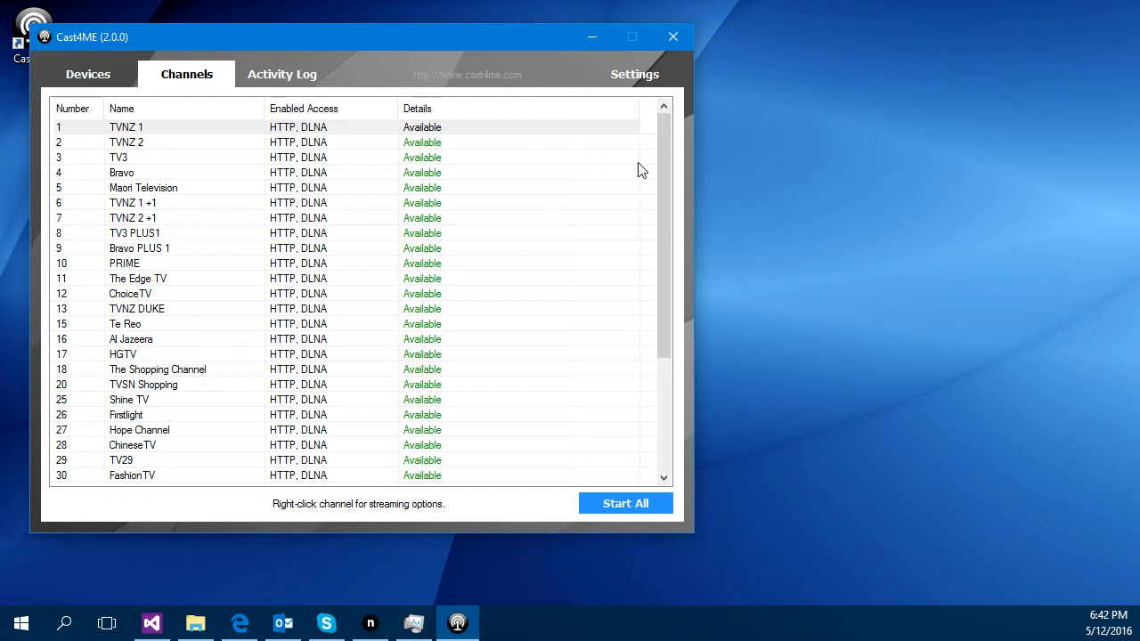
scroll(down, 3)
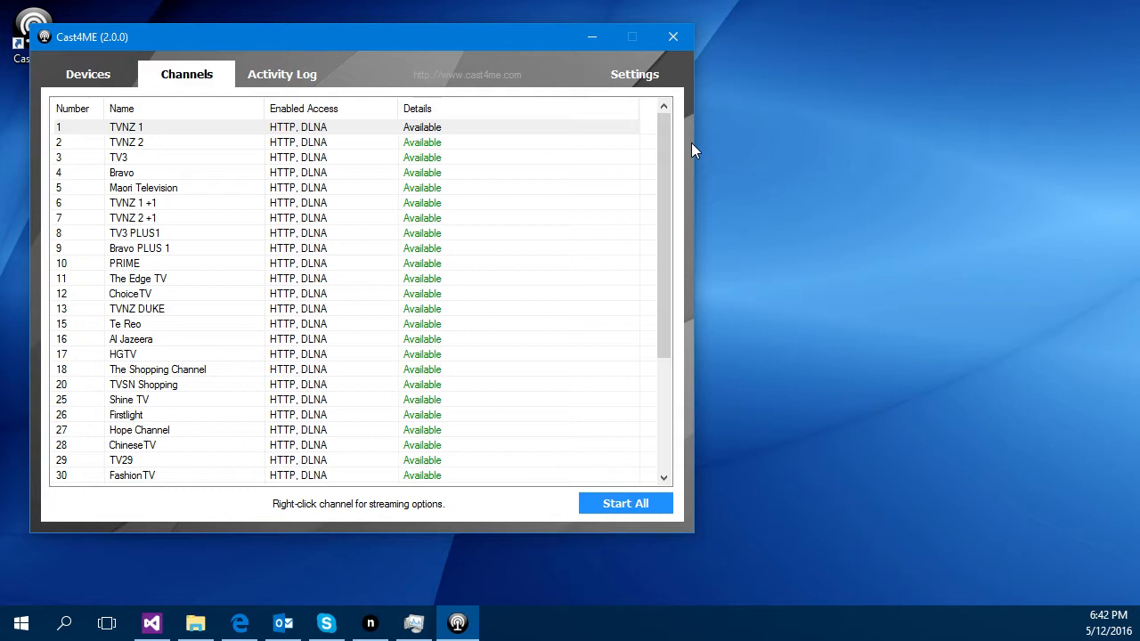
mouse_move(355, 397)
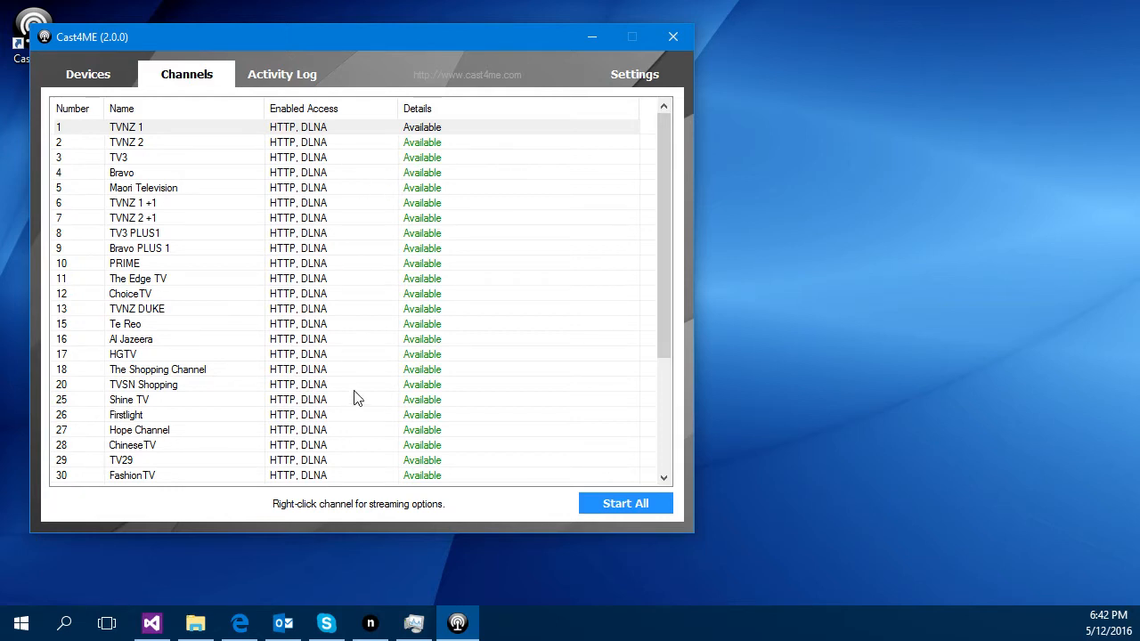
mouse_move(309, 146)
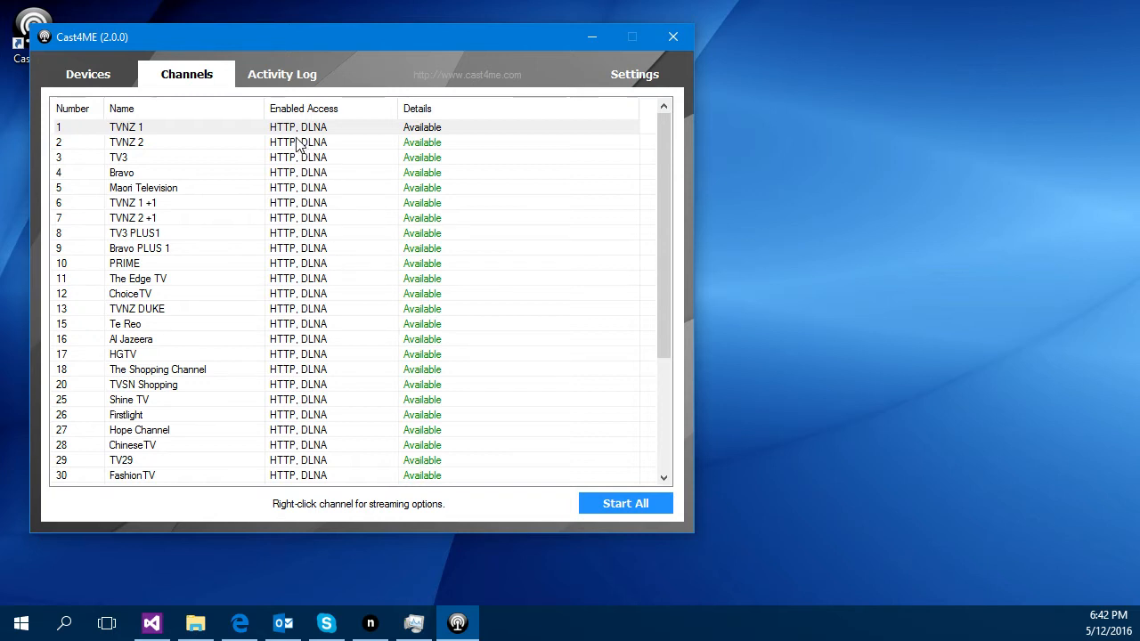
mouse_move(329, 135)
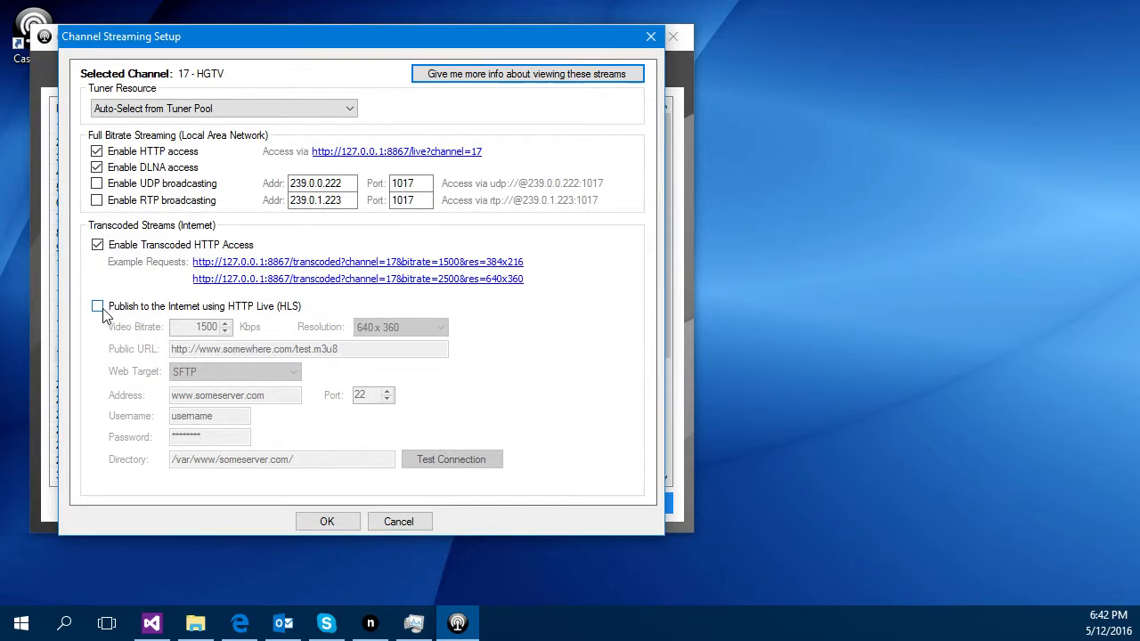
Enable 'Publish to the Internet using HTTP Live (HLS)' for HGTV.
click(97, 305)
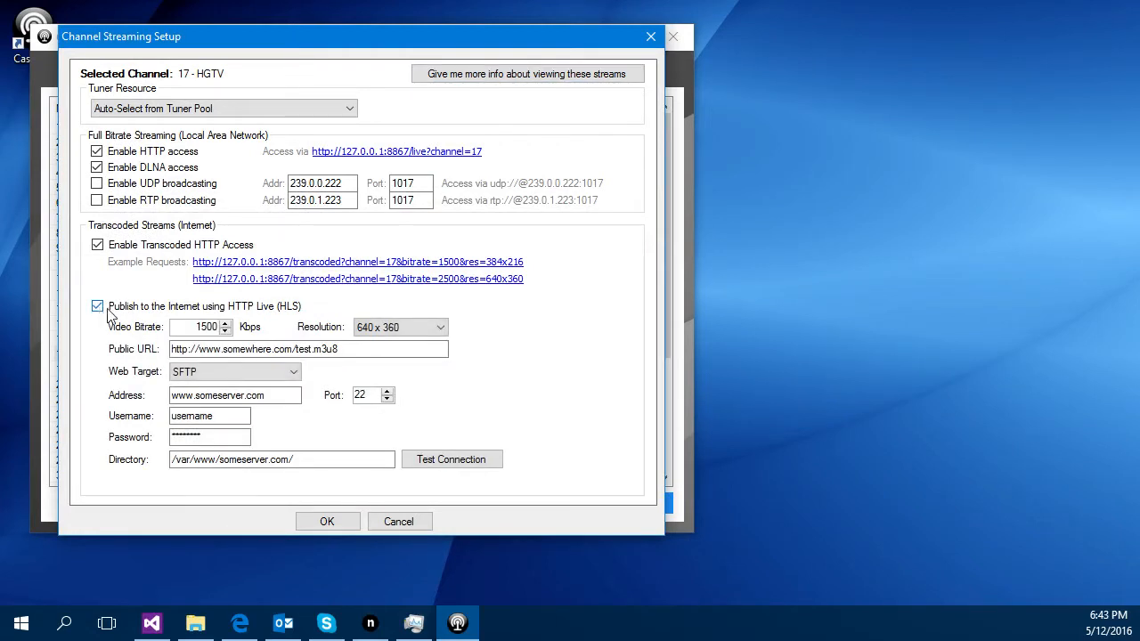
mouse_move(307, 315)
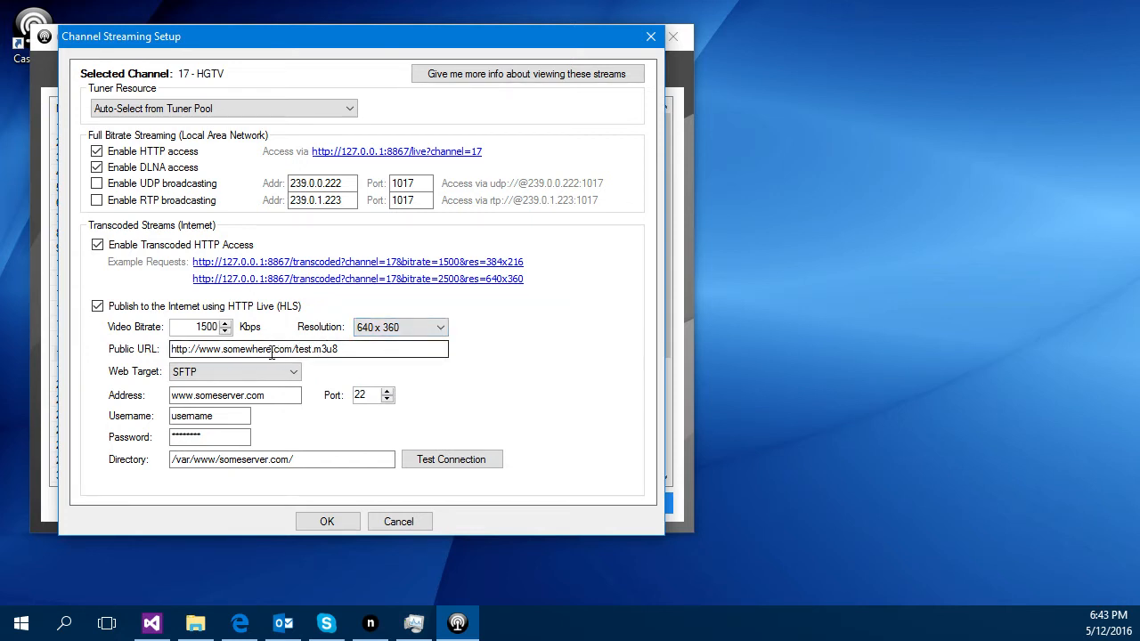
double_click(248, 348)
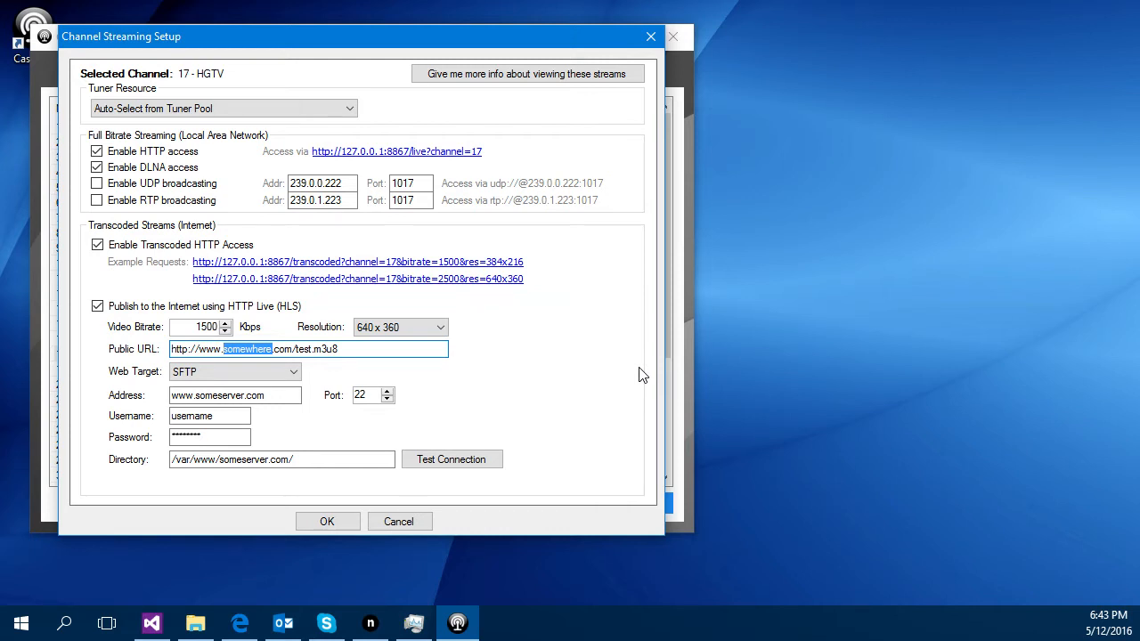
text(cast4me)
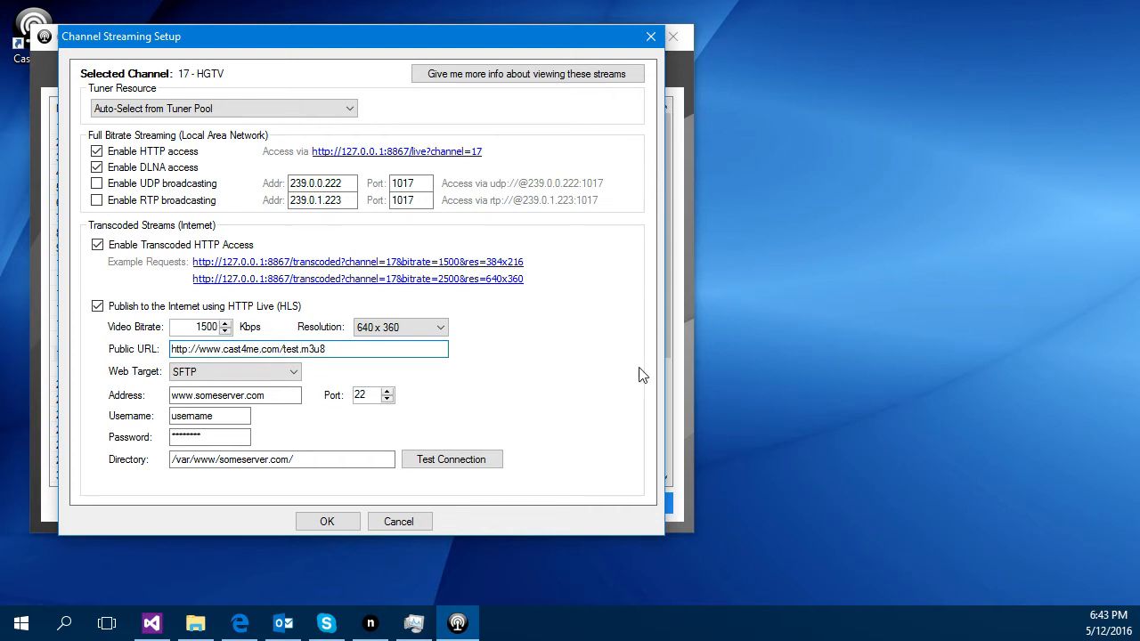
text(hls/)
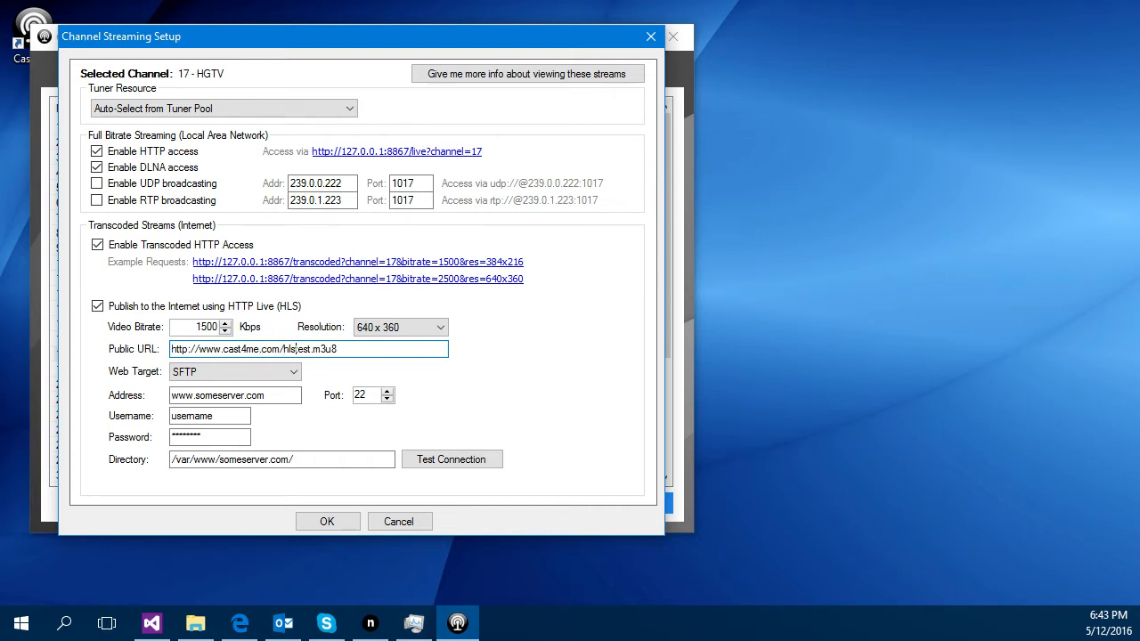
double_click(310, 348)
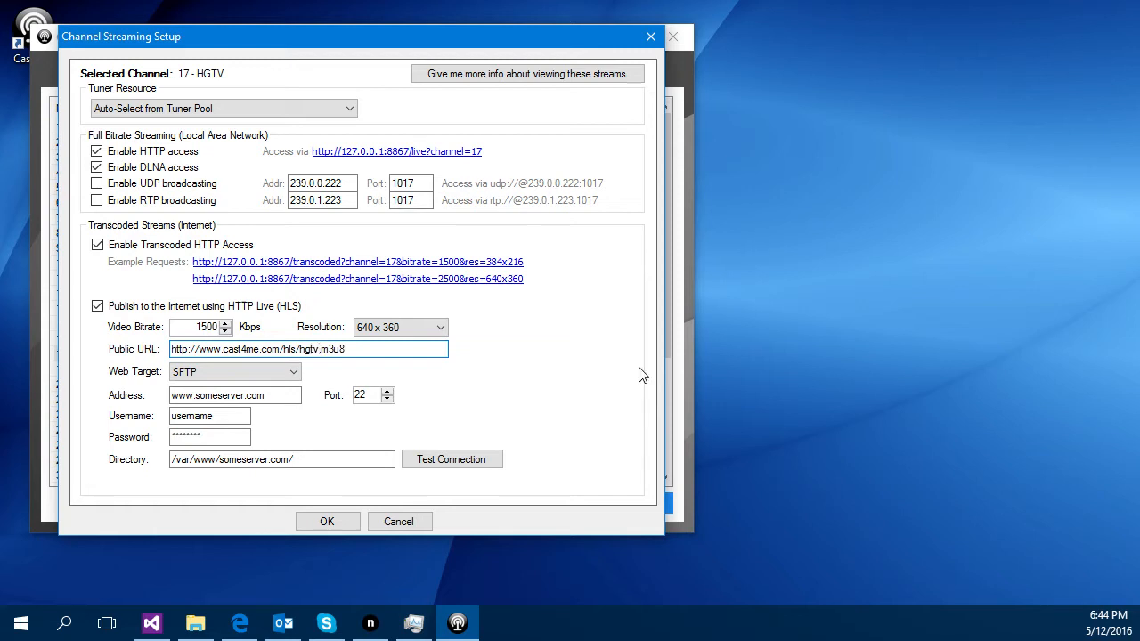
double_click(330, 349)
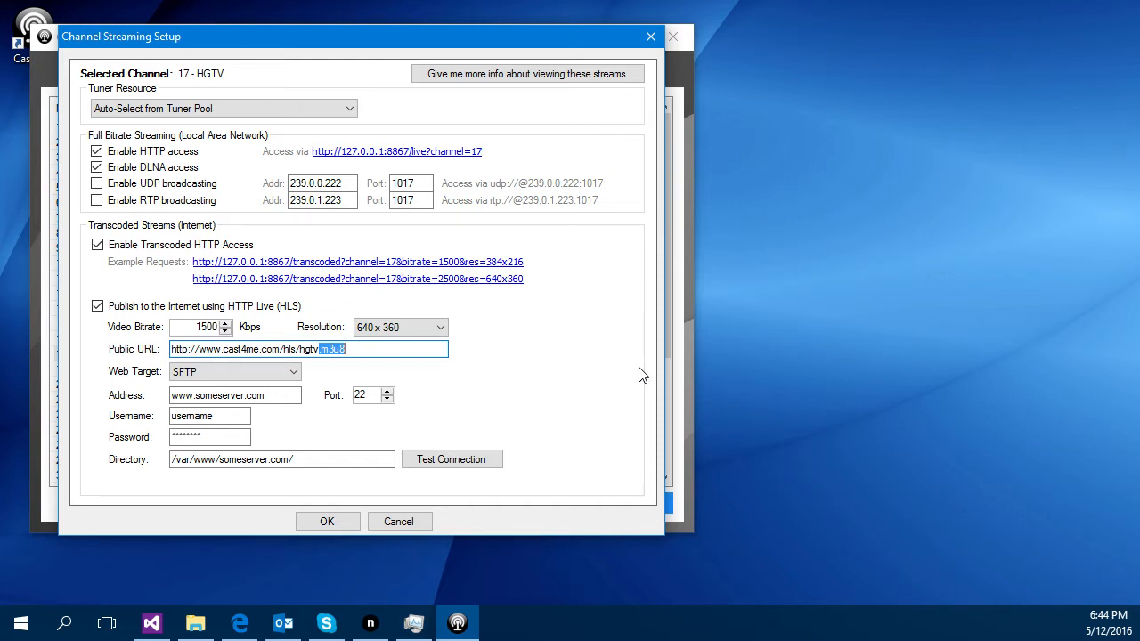
mouse_move(387, 347)
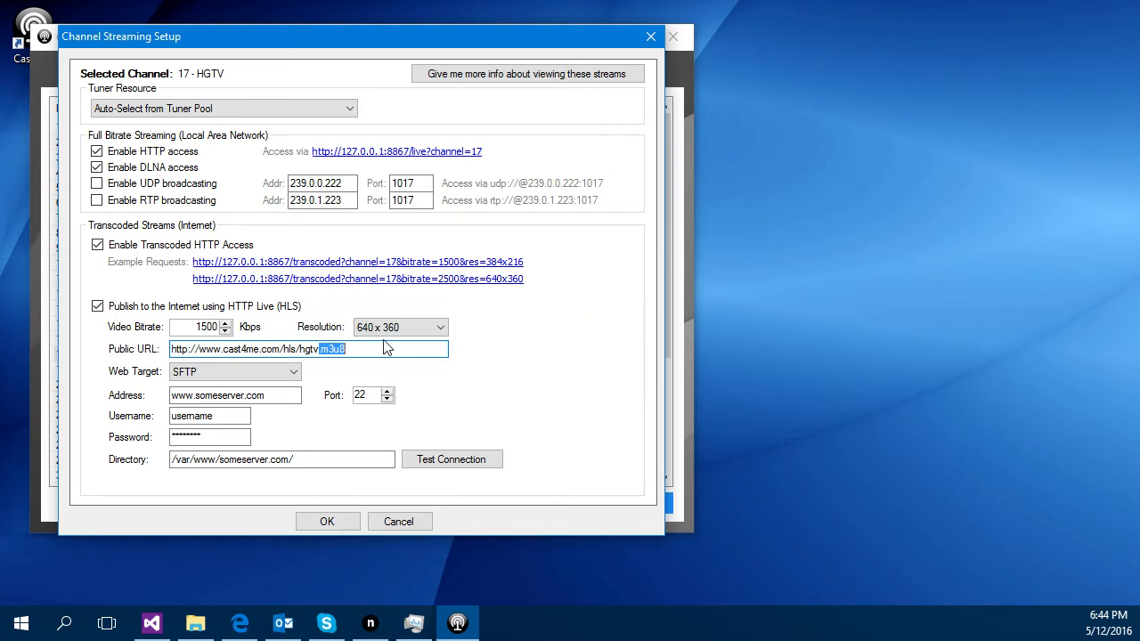
mouse_move(402, 368)
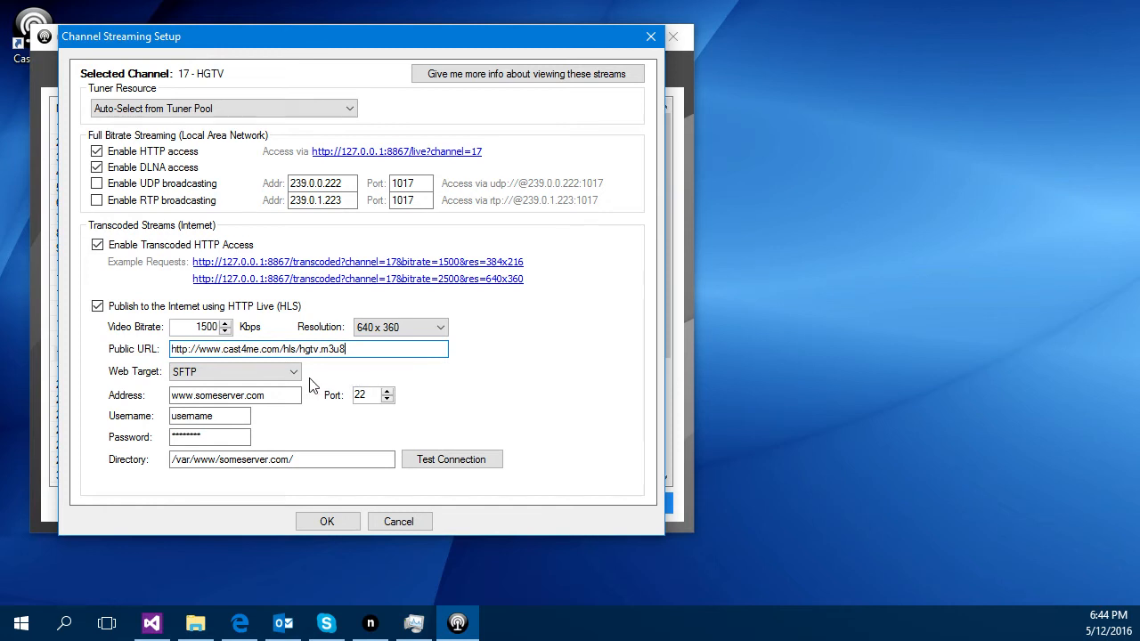
click(293, 371)
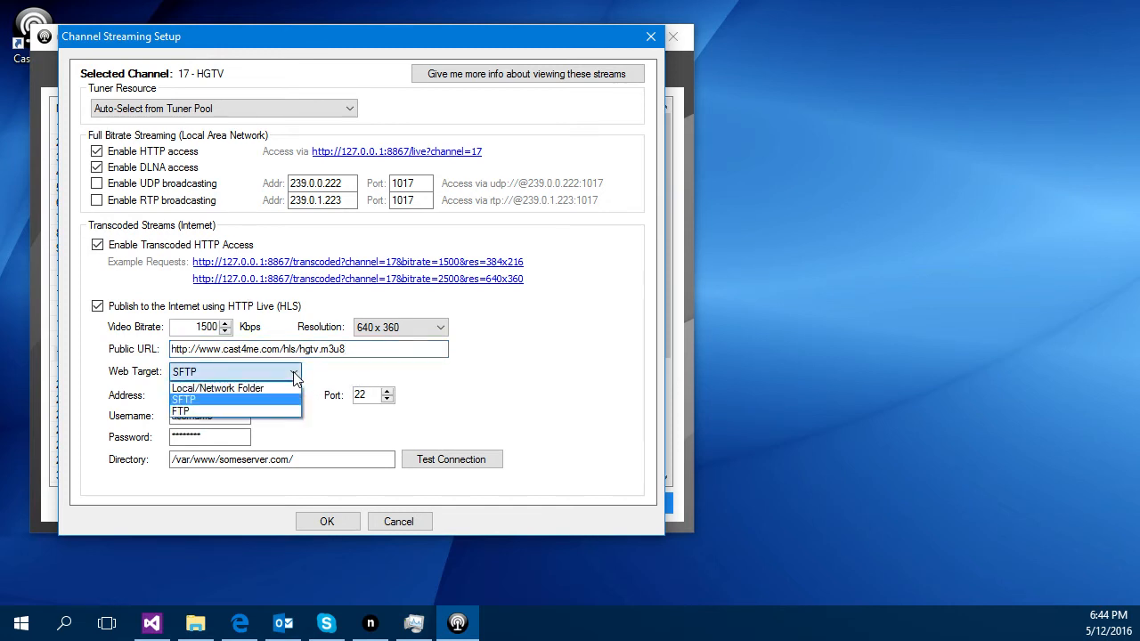
click(184, 398)
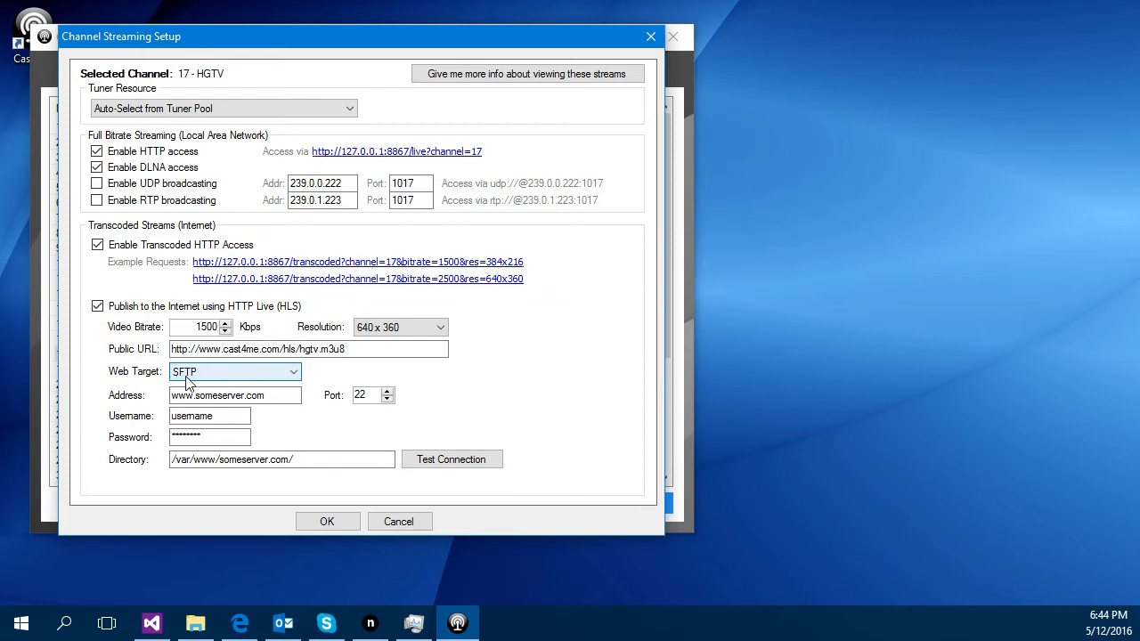
click(293, 371)
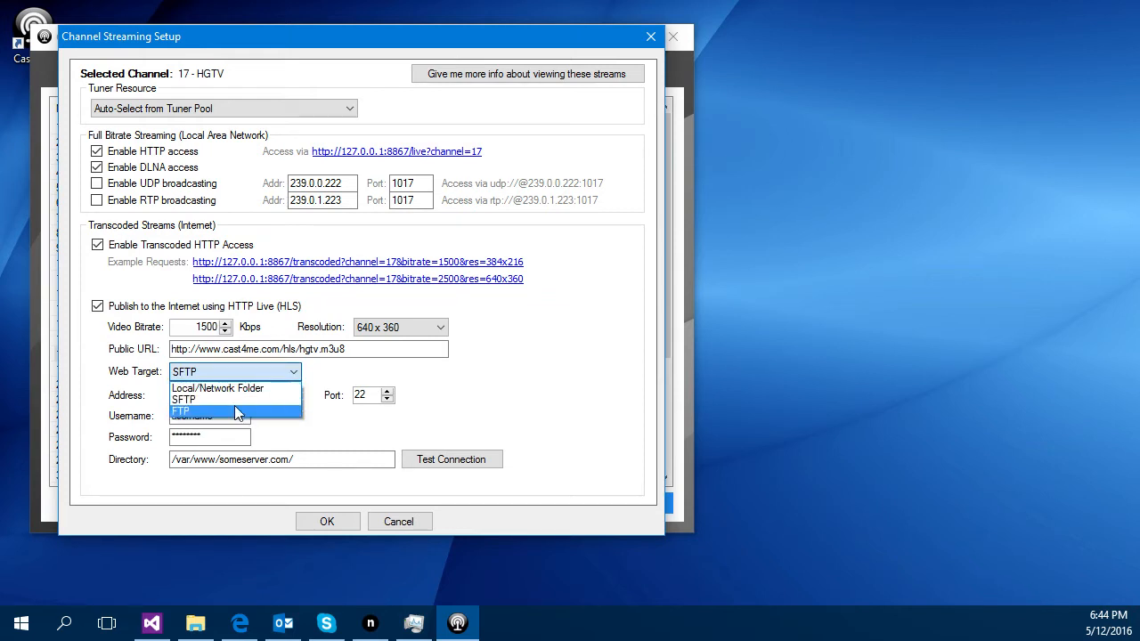
click(186, 411)
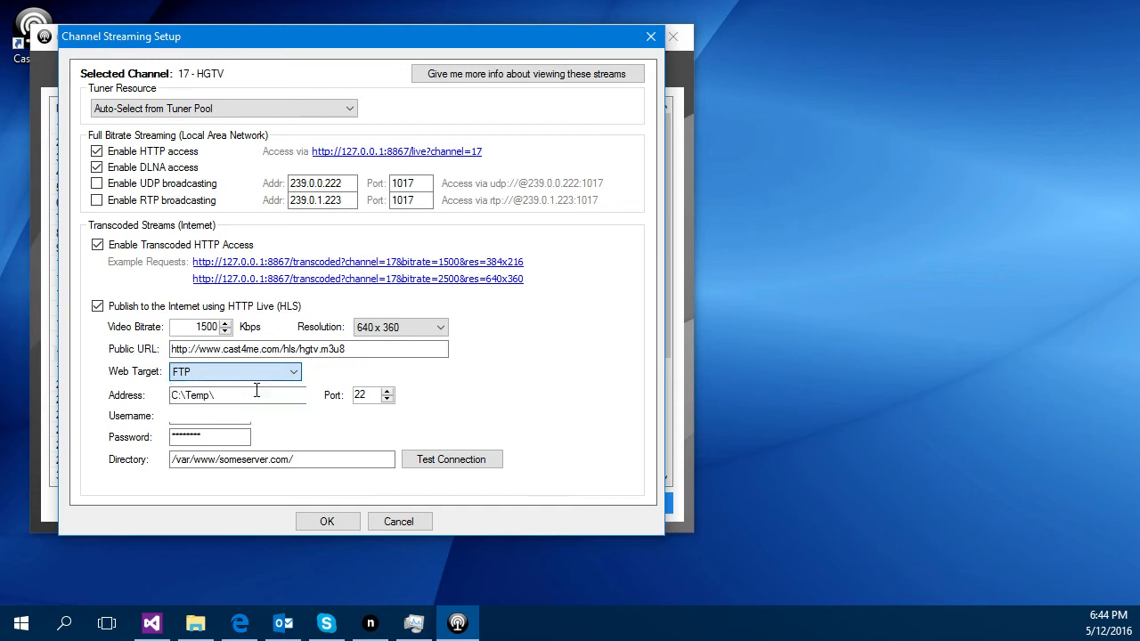
click(235, 371)
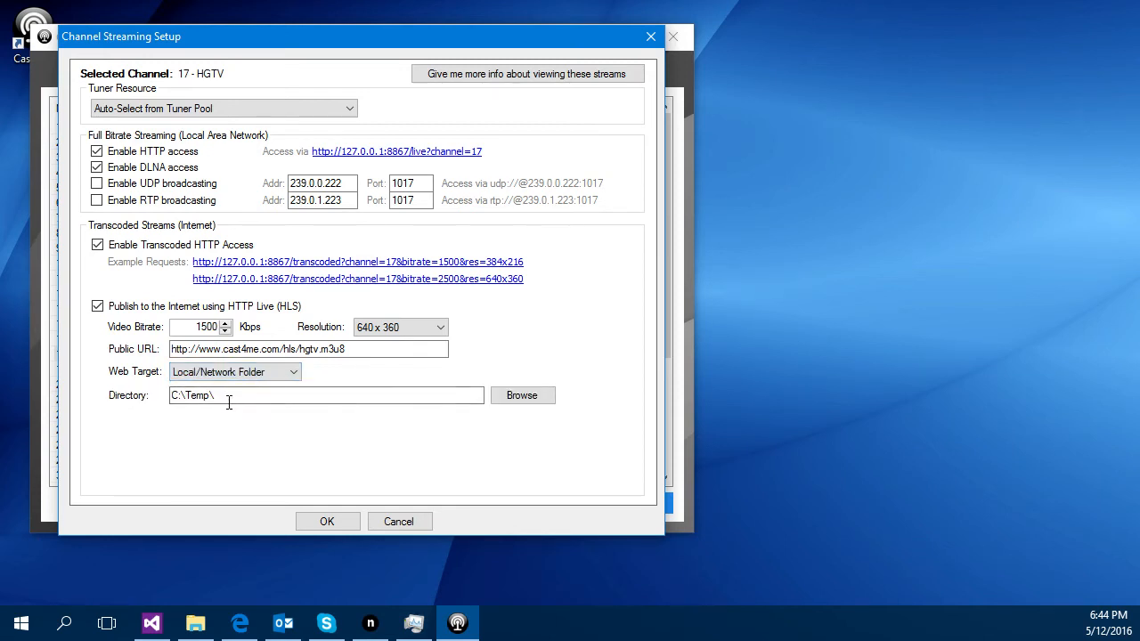
mouse_move(261, 419)
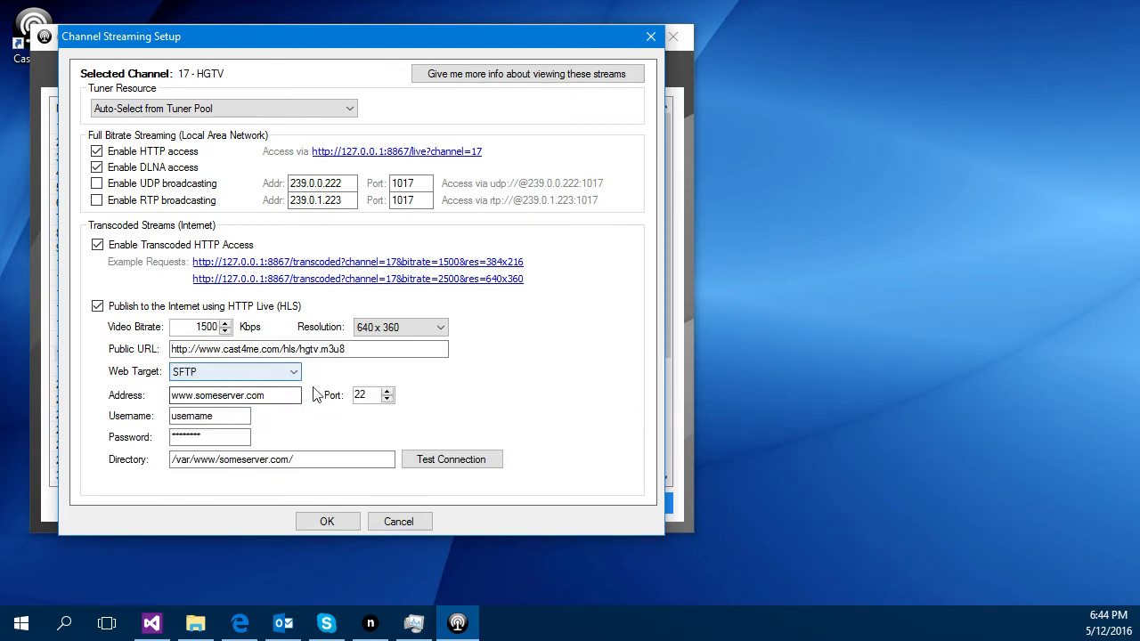
double_click(217, 395)
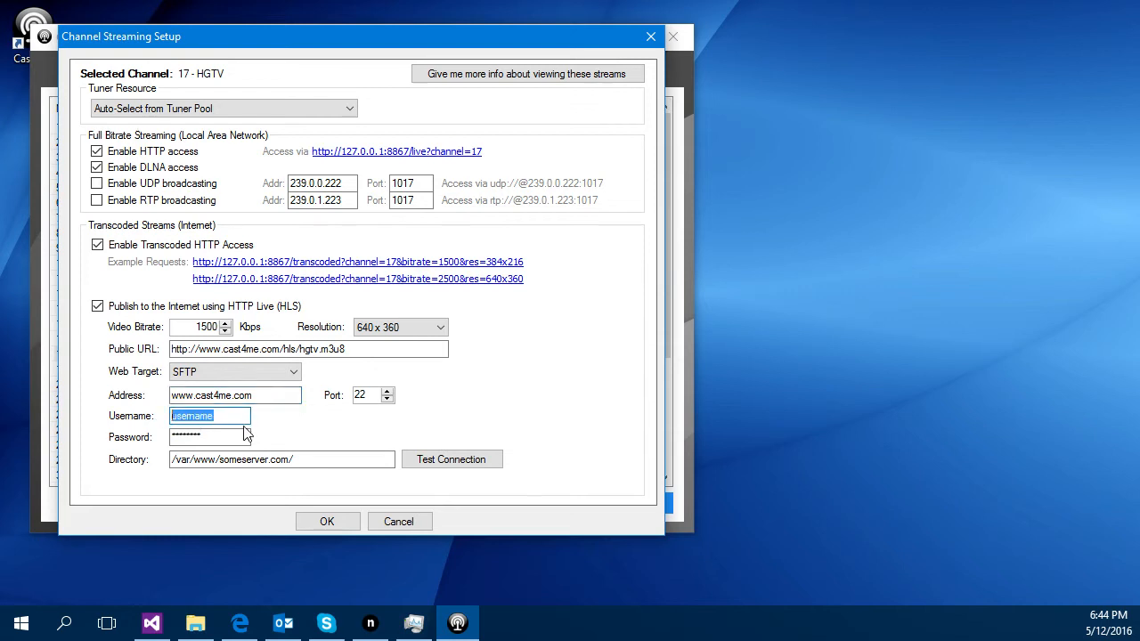
text(demo)
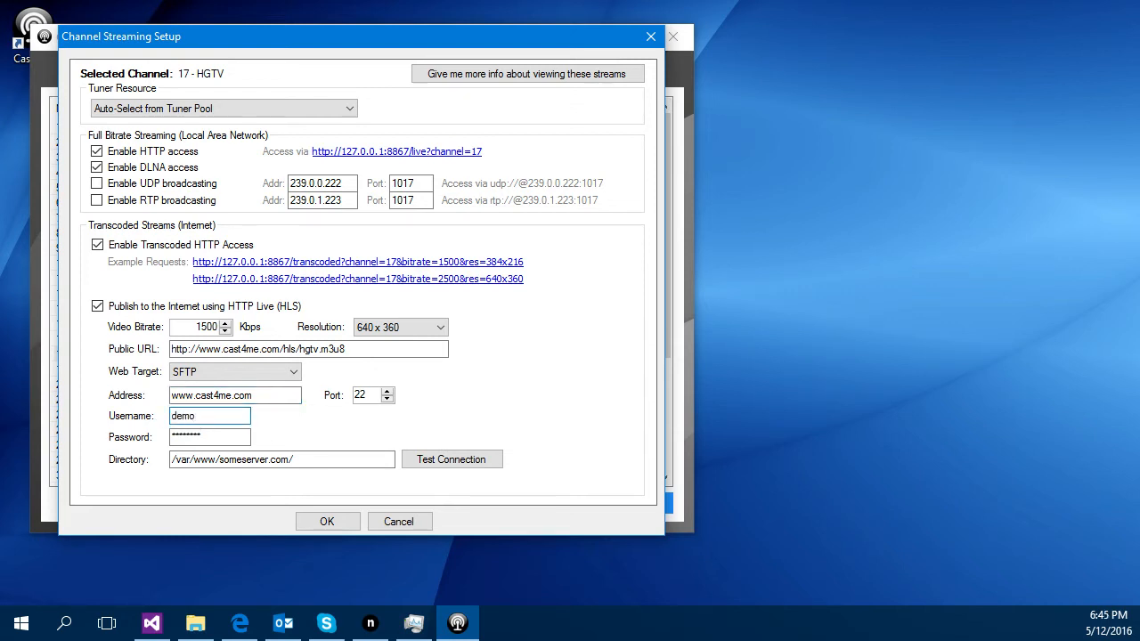
triple_click(209, 436)
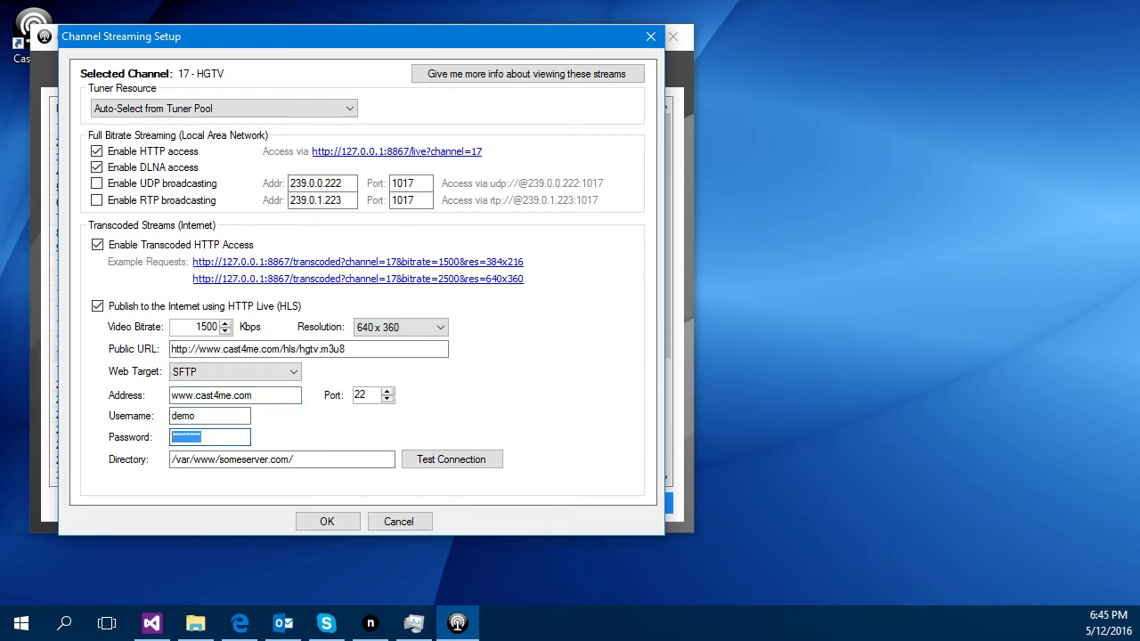
text(password)
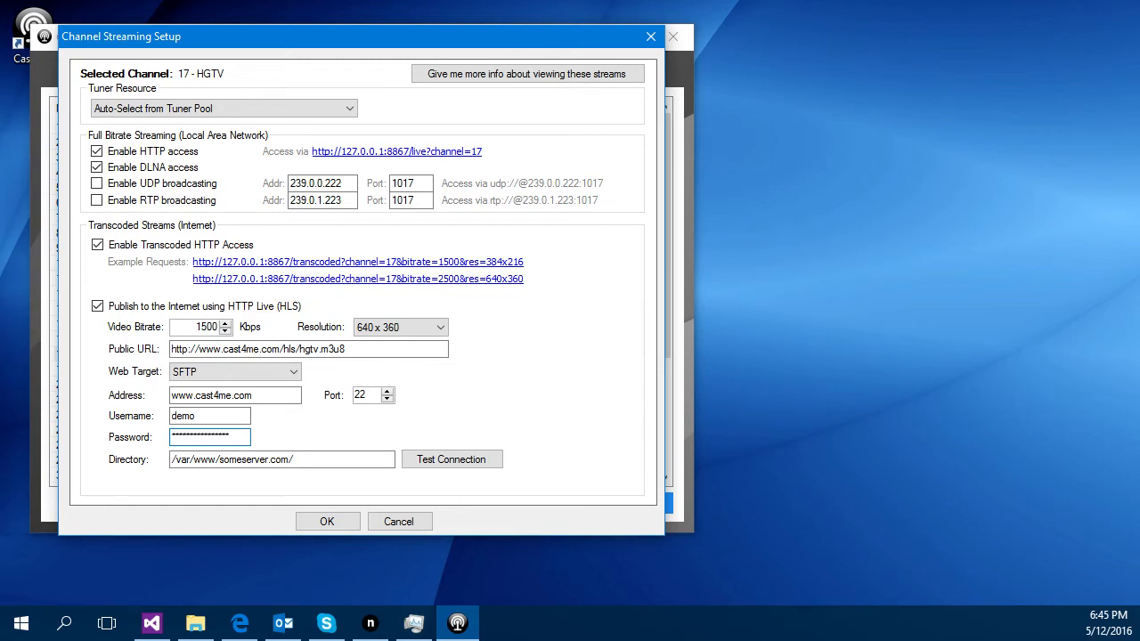
Change the upload directory path to /var/www/cast4me.com/hls/.
click(280, 459)
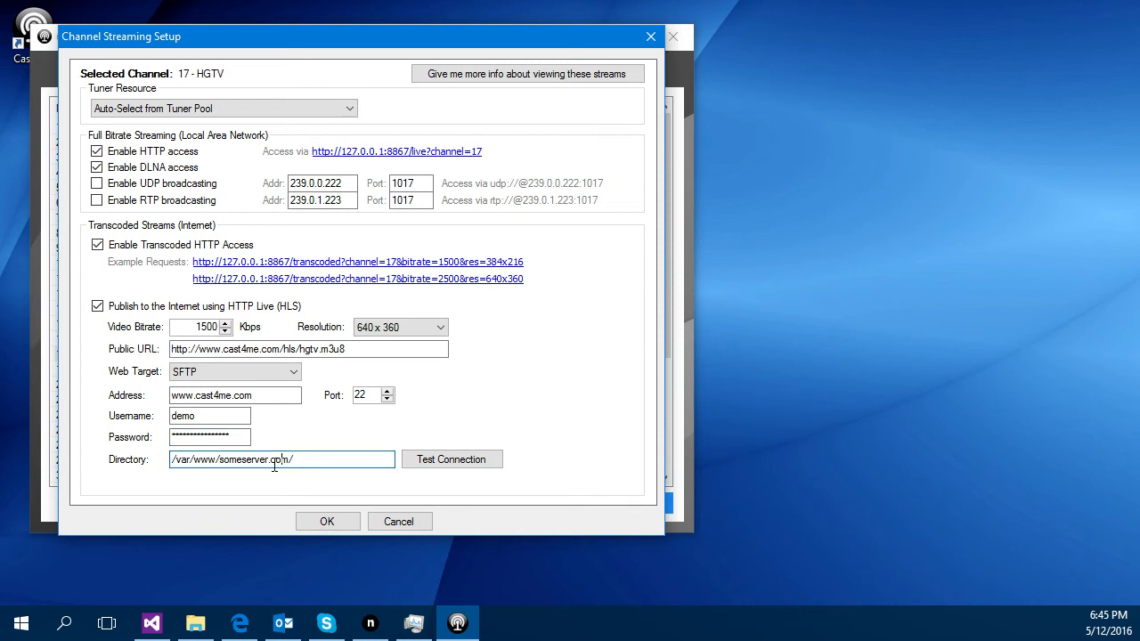
double_click(243, 459)
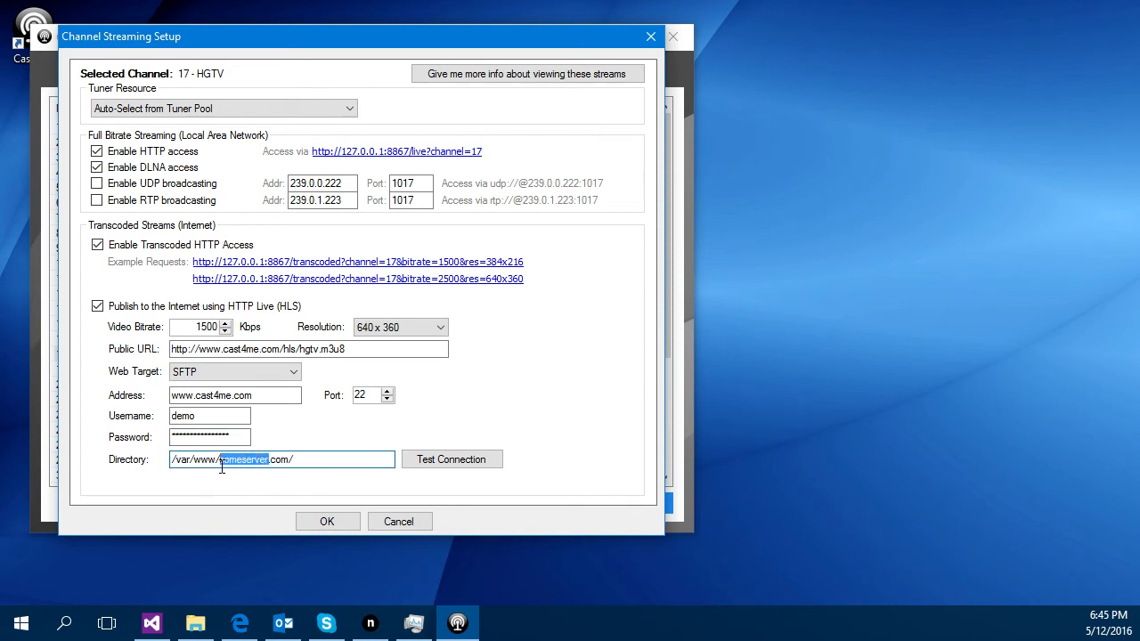
mouse_move(434, 434)
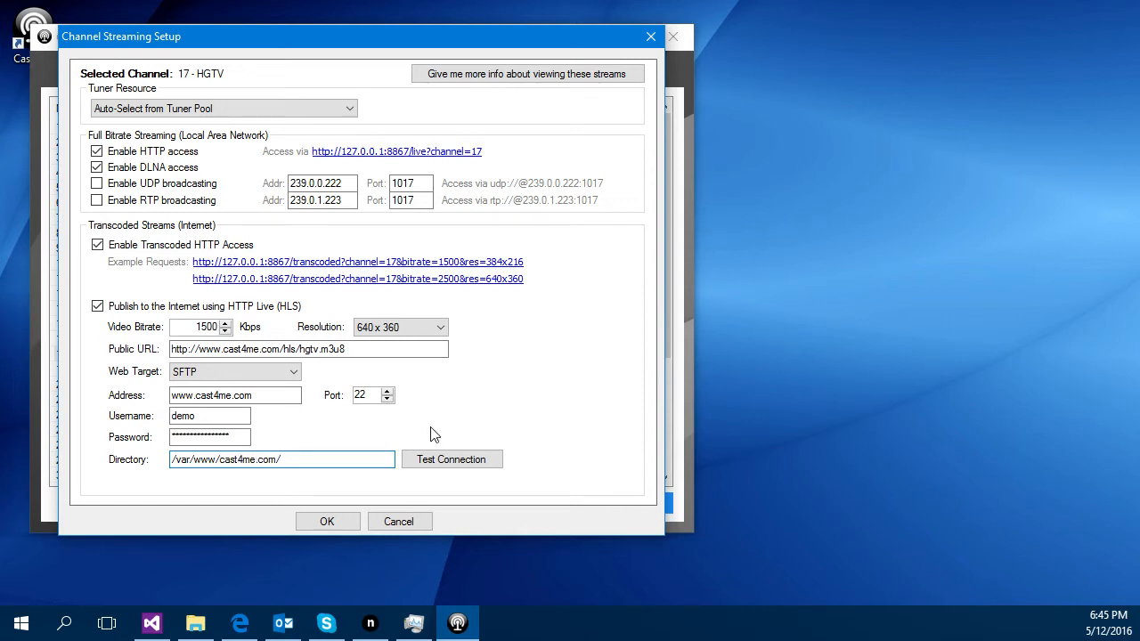
text(hls)
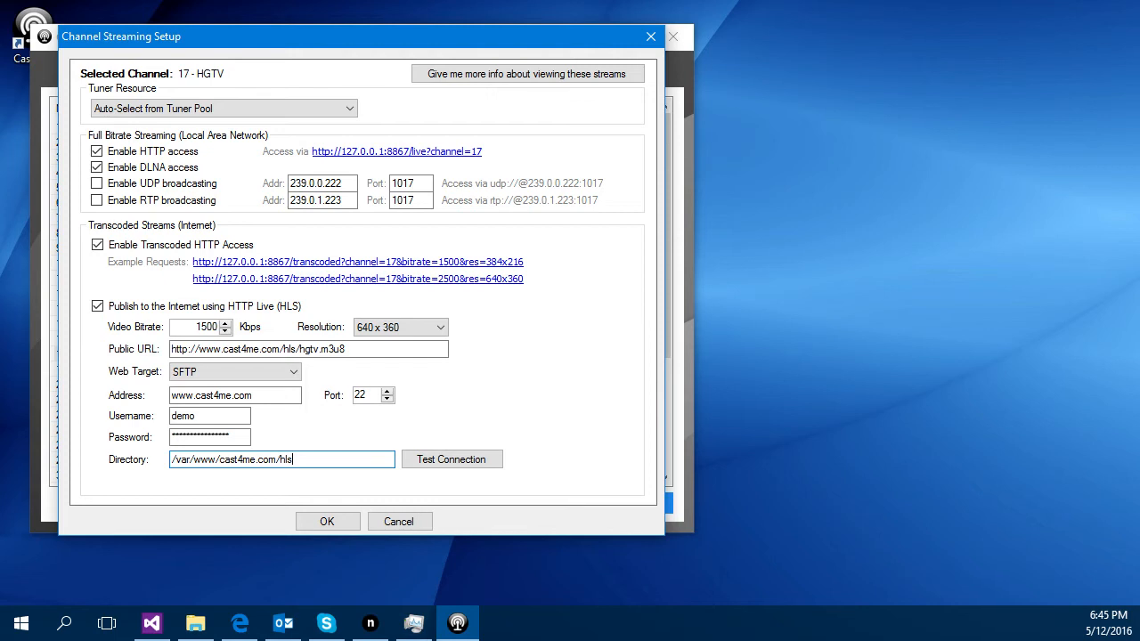
text(/)
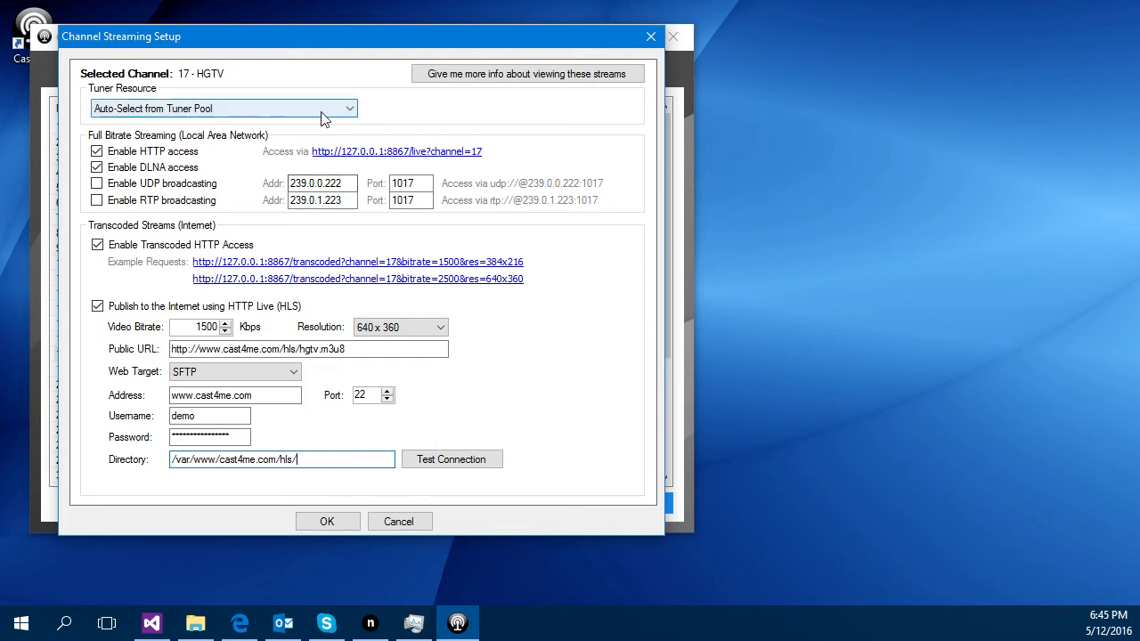
mouse_move(475, 478)
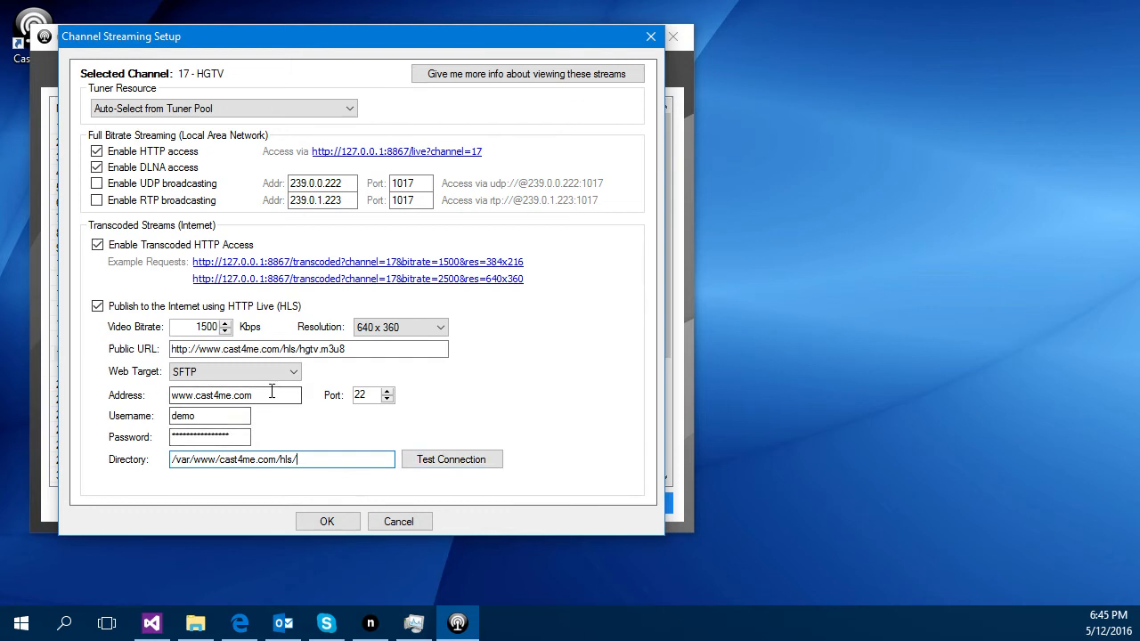
Review the password and directory, run Test Connection, and dismiss the Test Passed message.
triple_click(235, 395)
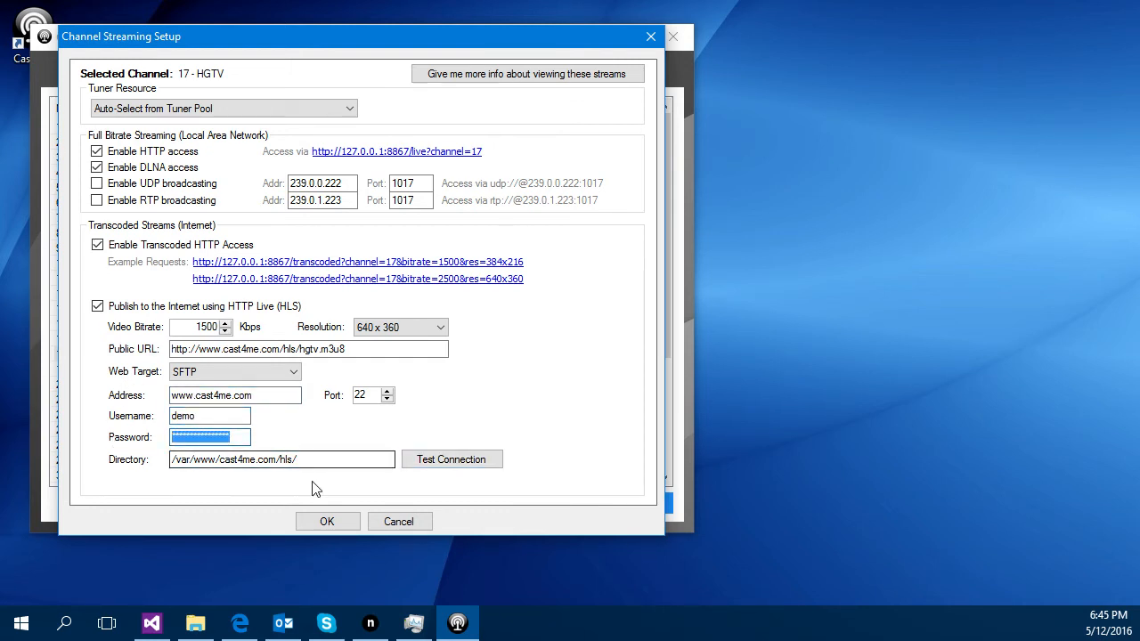
triple_click(280, 458)
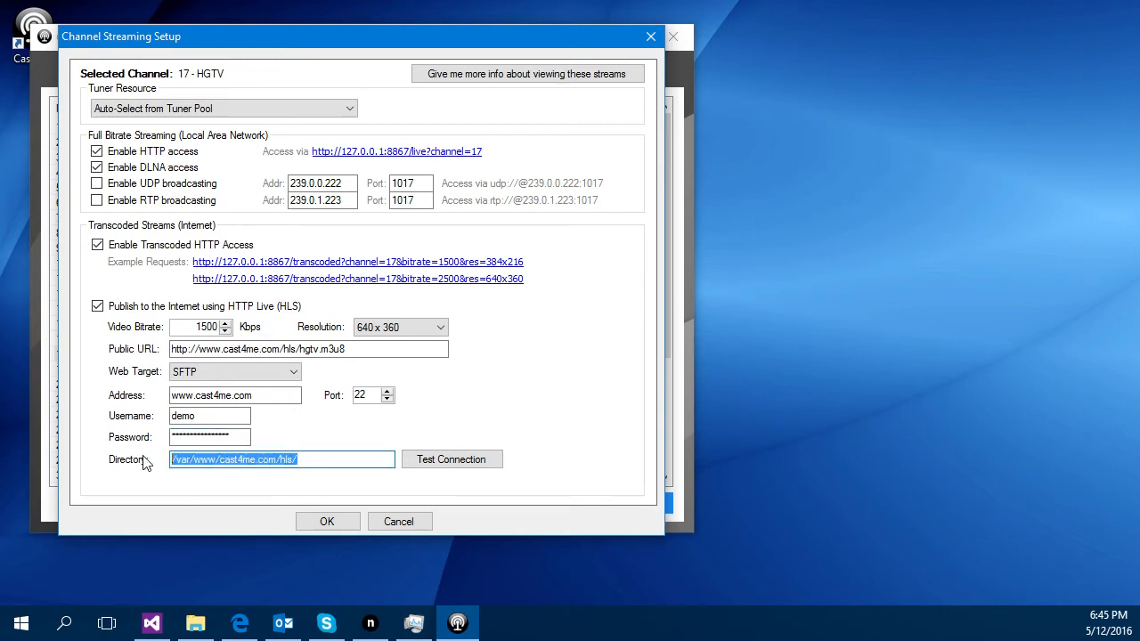
click(452, 459)
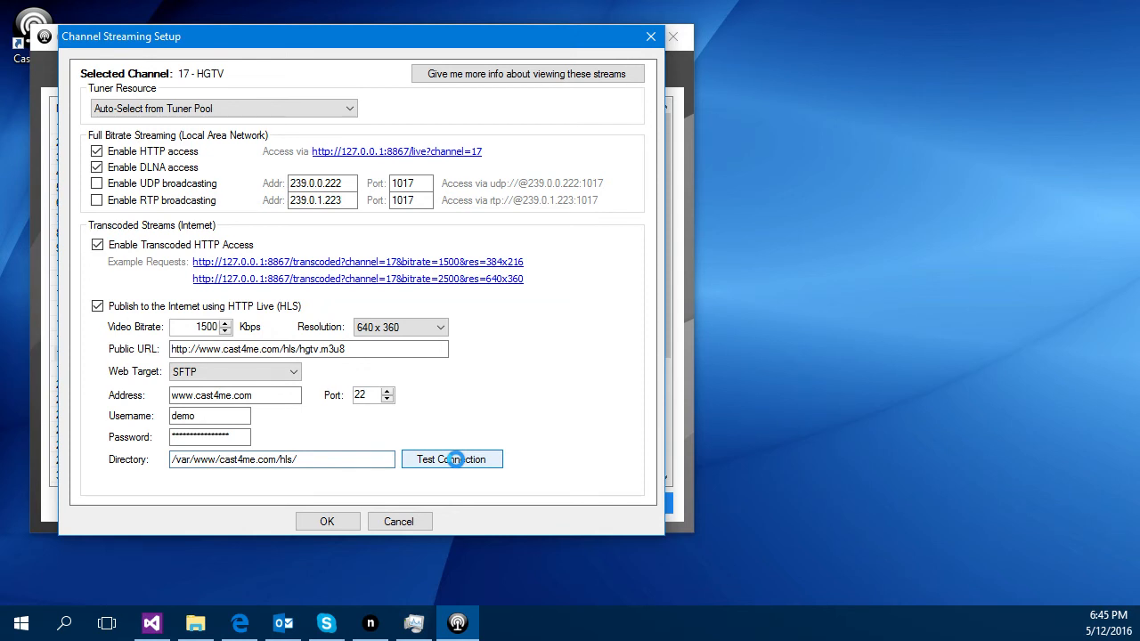
click(451, 458)
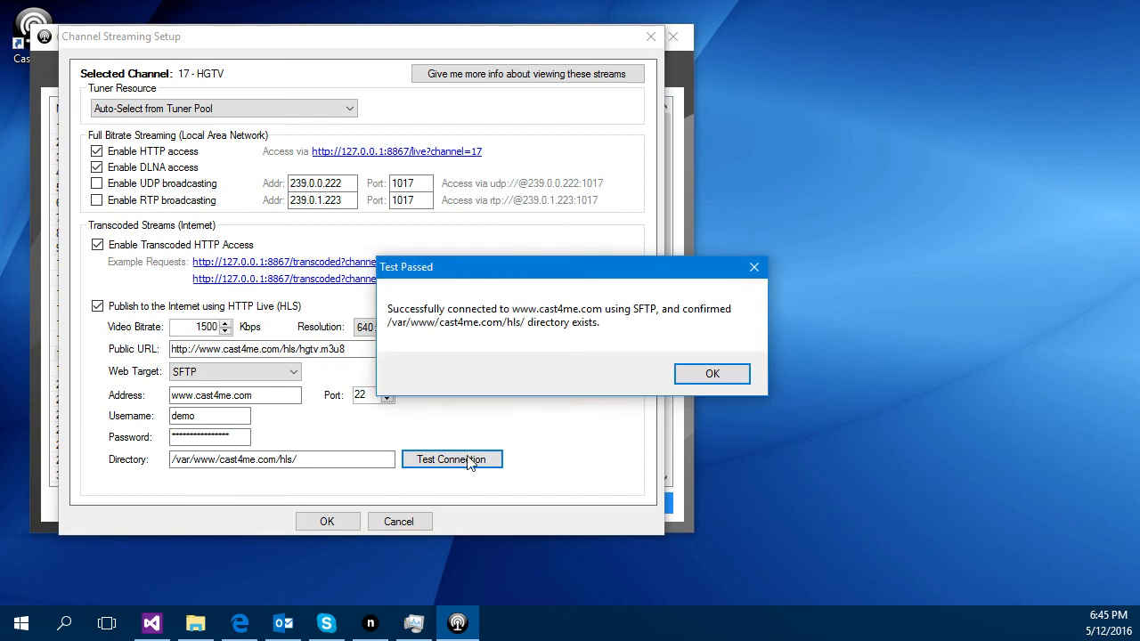
mouse_move(641, 425)
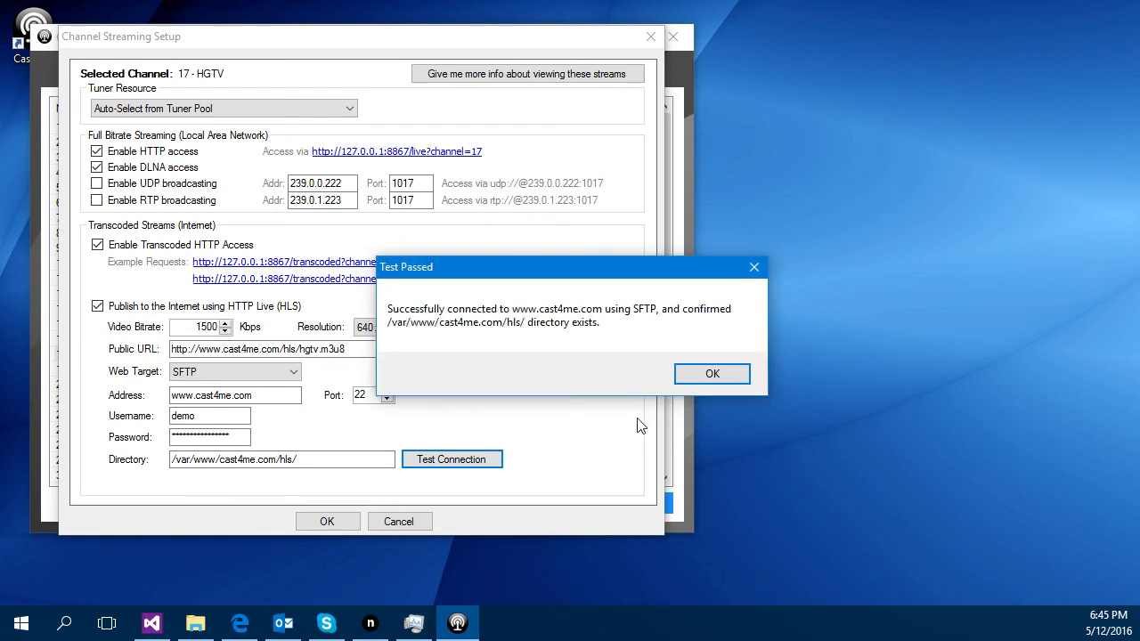
click(710, 373)
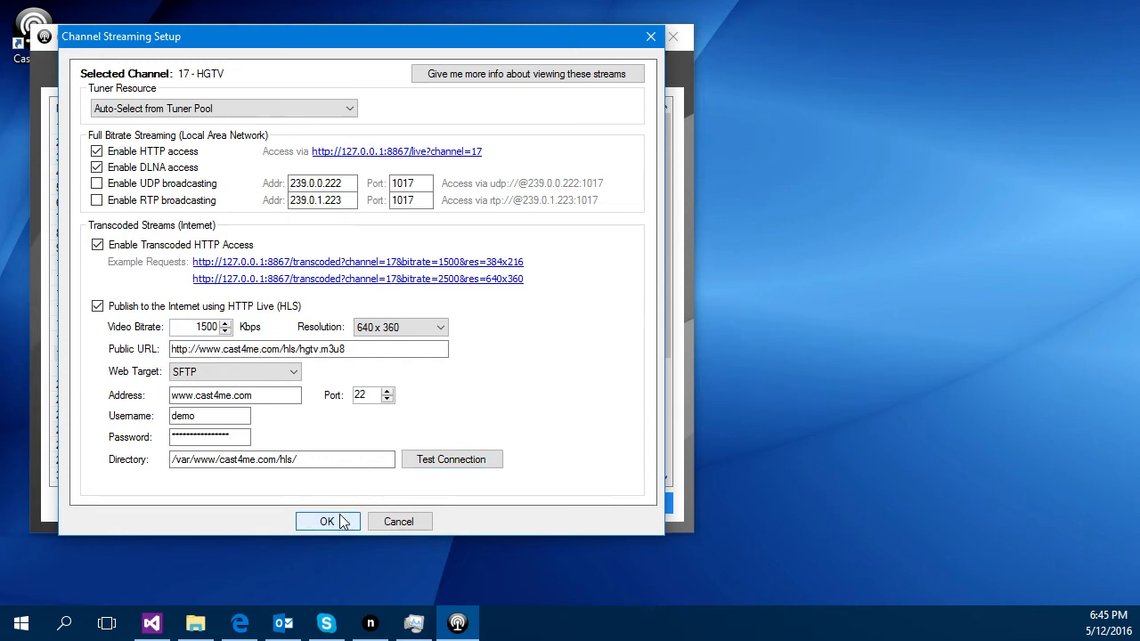
Save HGTV's streaming setup and switch to the Activity Log tab.
click(328, 521)
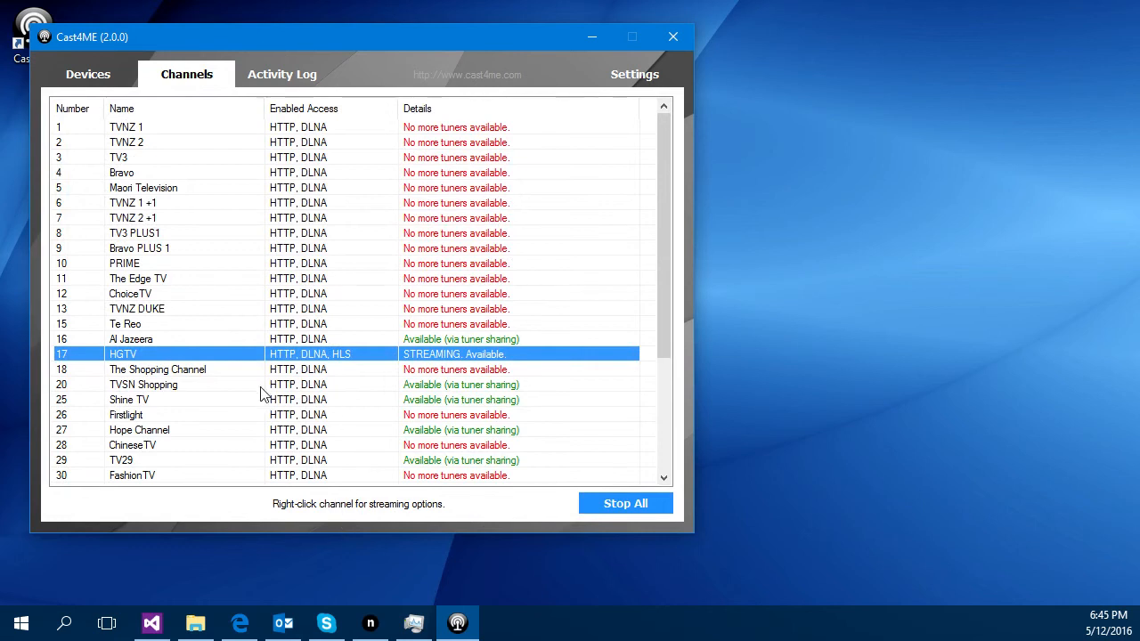
mouse_move(454, 365)
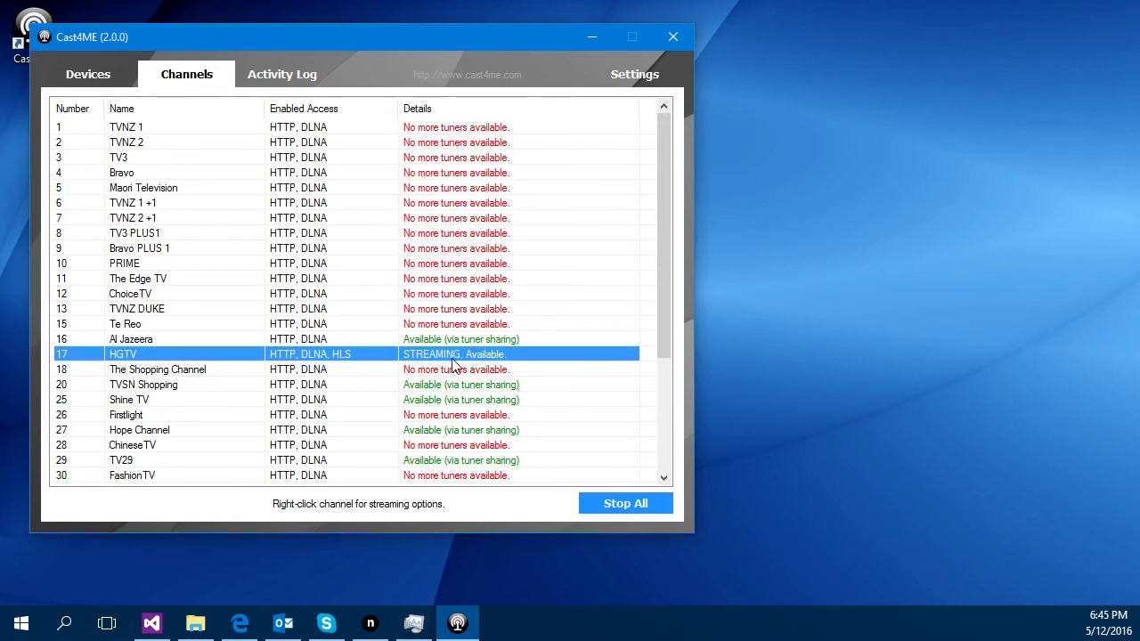
mouse_move(316, 114)
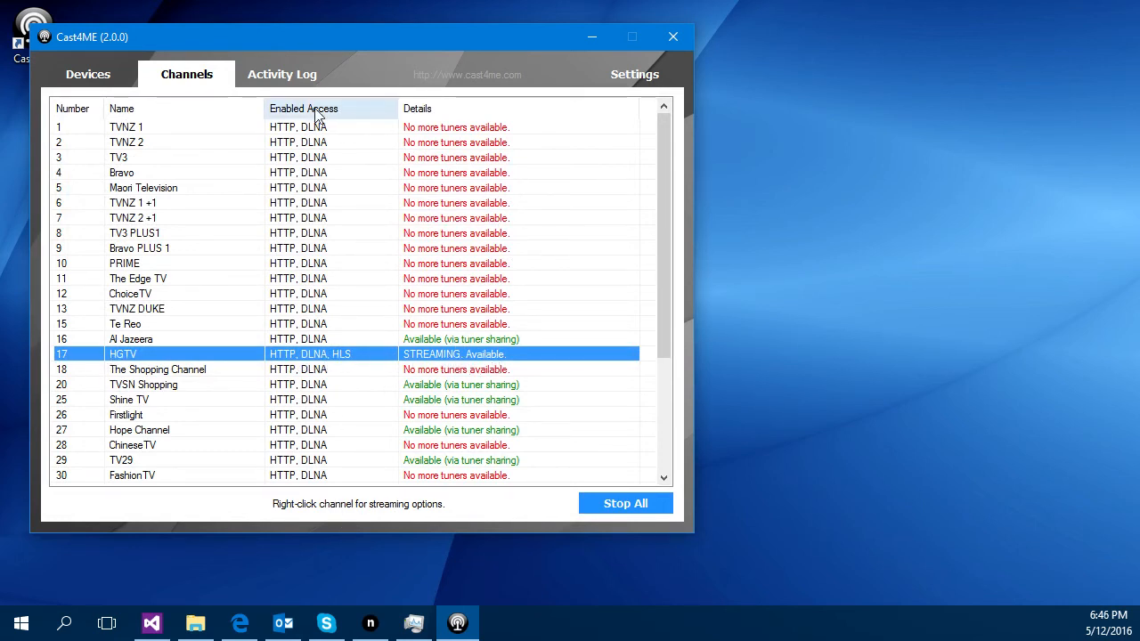
click(282, 74)
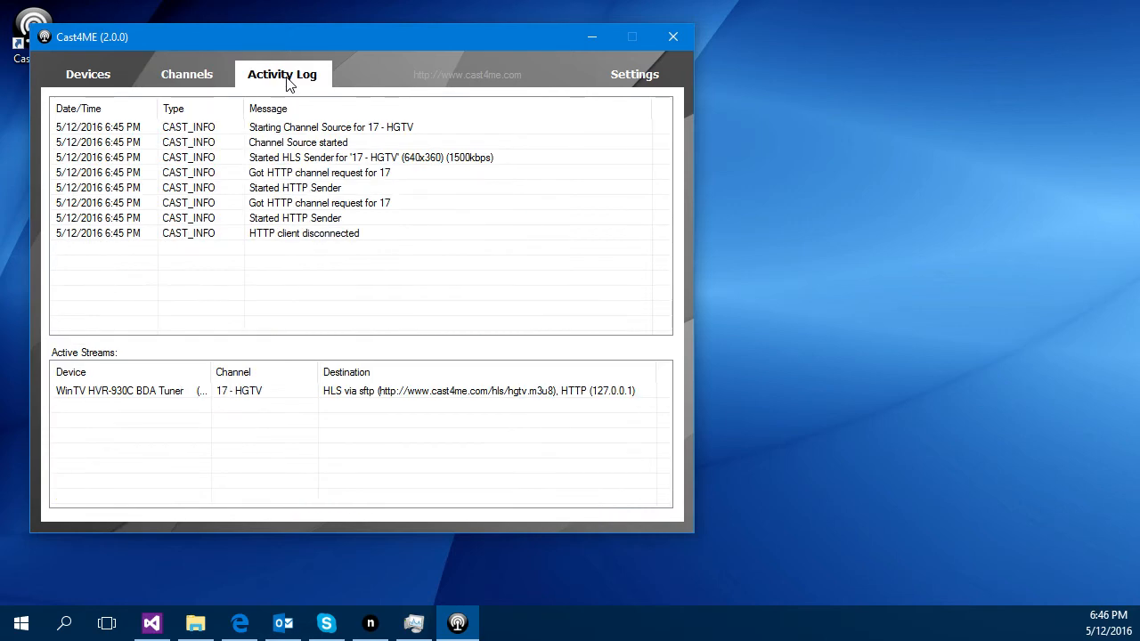
Check the log's HGTV segment uploads and reopen the HGTV streaming setup.
click(356, 391)
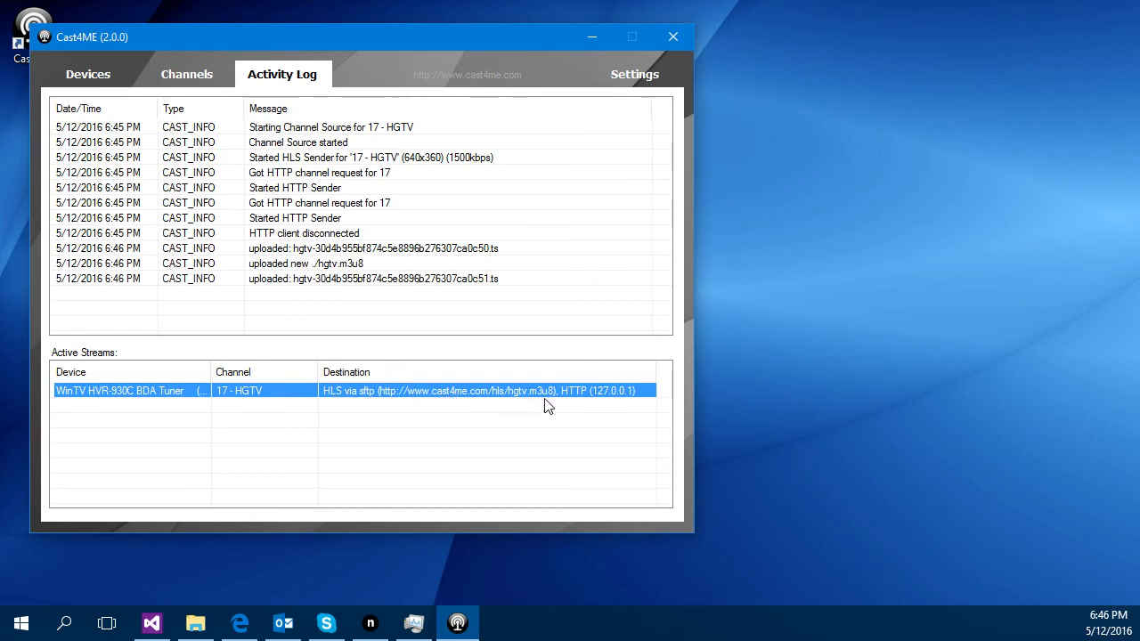
click(356, 248)
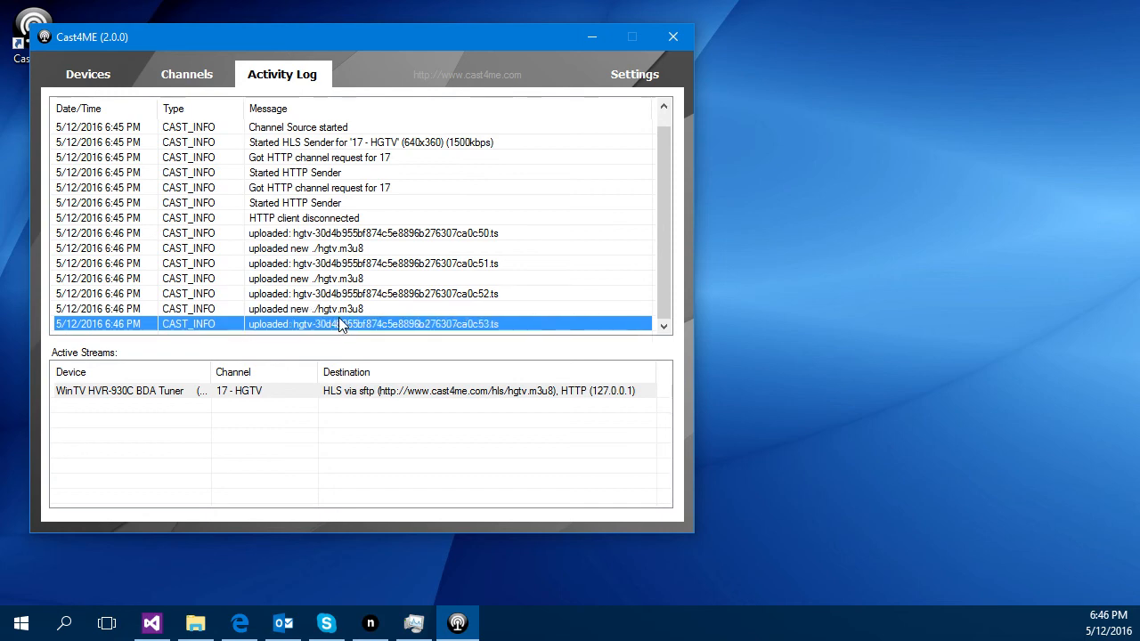
click(186, 73)
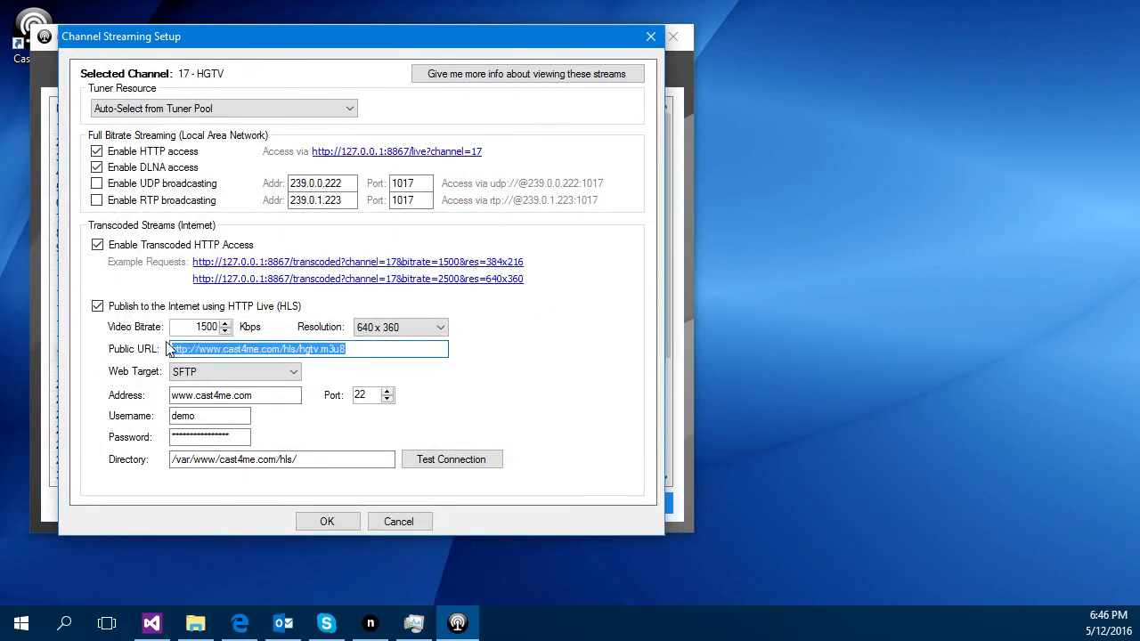
Close HGTV's streaming setup and switch to the Edge new tab.
click(327, 521)
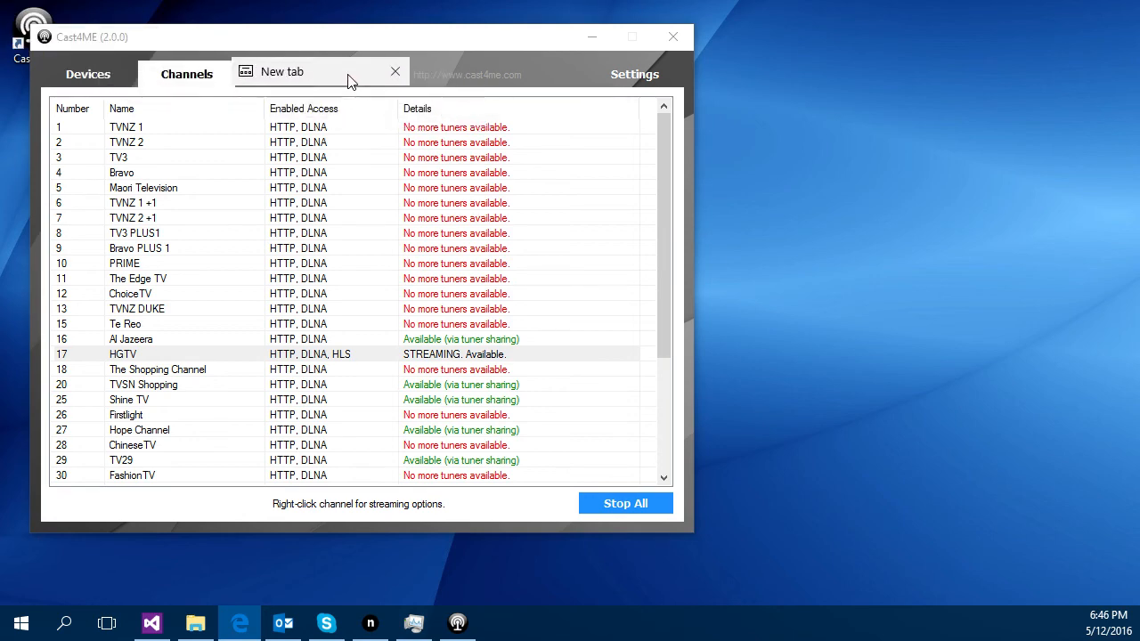
click(395, 72)
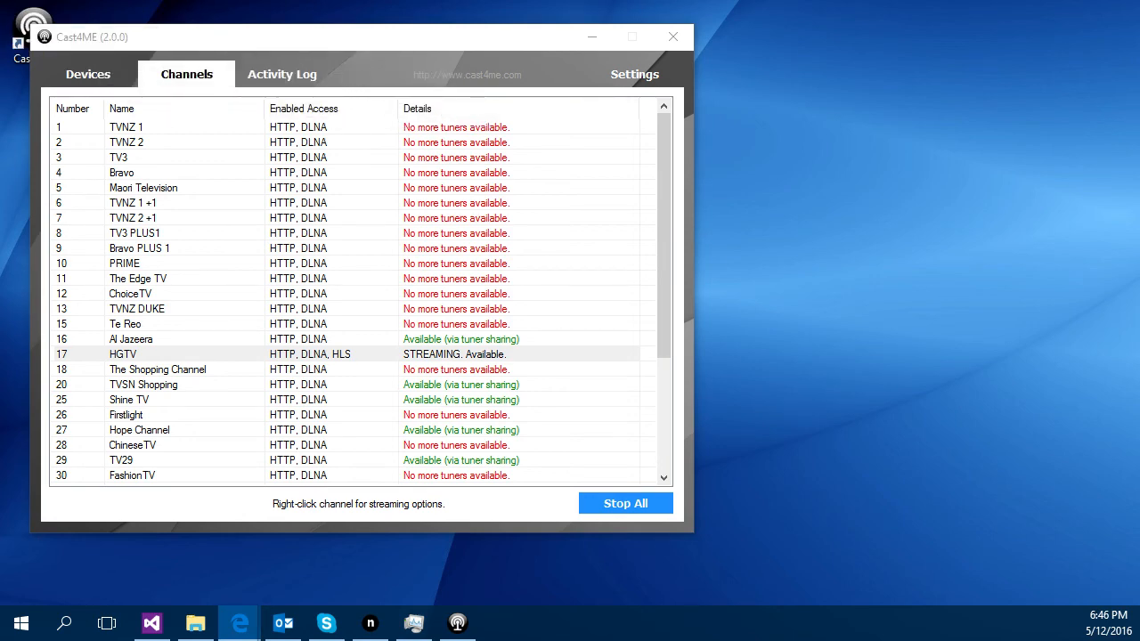
click(238, 622)
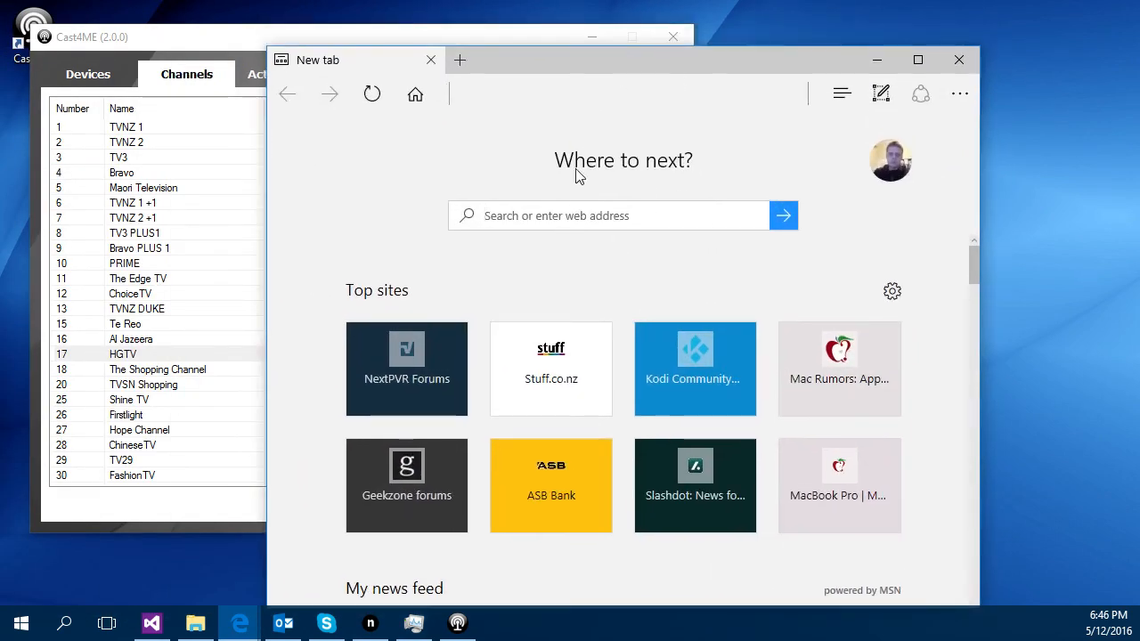
click(917, 59)
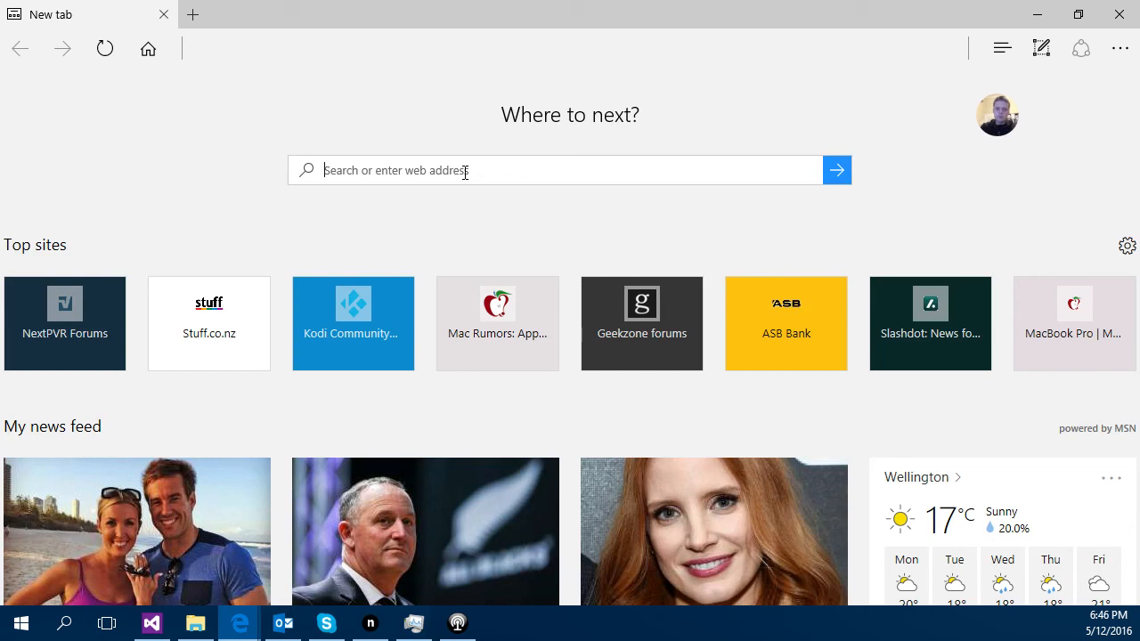
text(http://www.cast4me.com/hls/hgtv.m3u8)
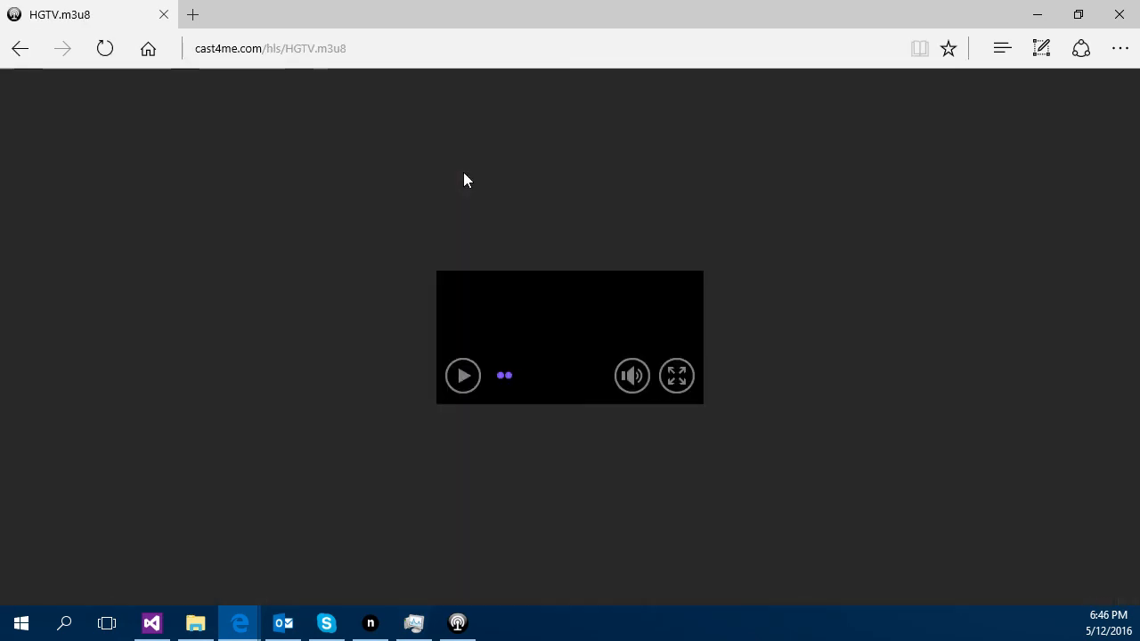
Start the HGTV live stream from cast4me.com in Edge and mute its audio.
click(462, 374)
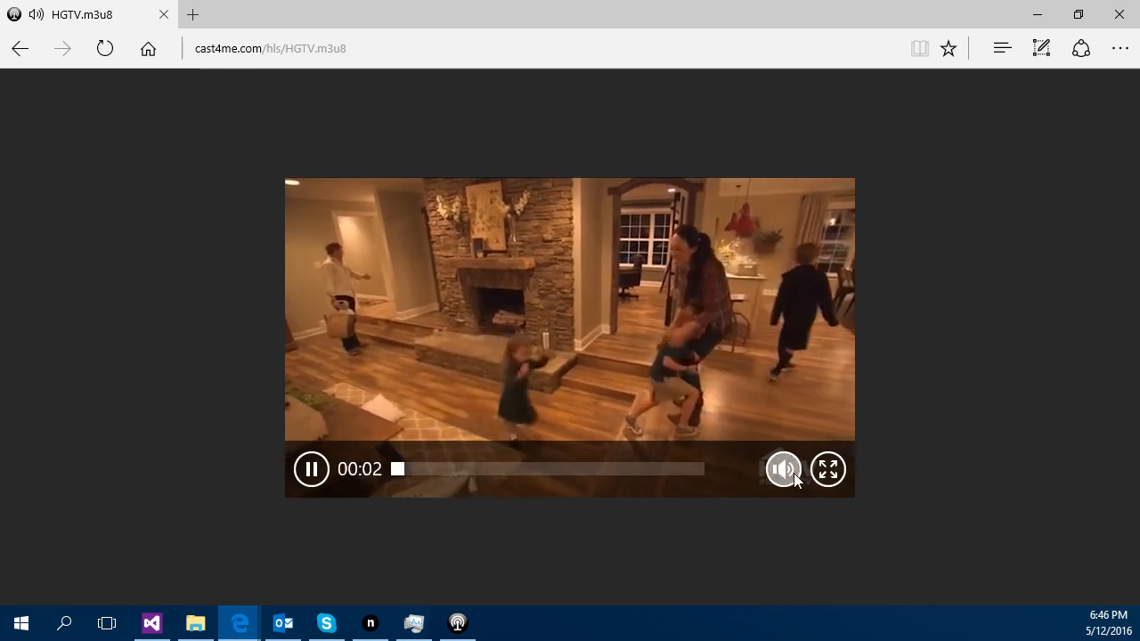
click(783, 470)
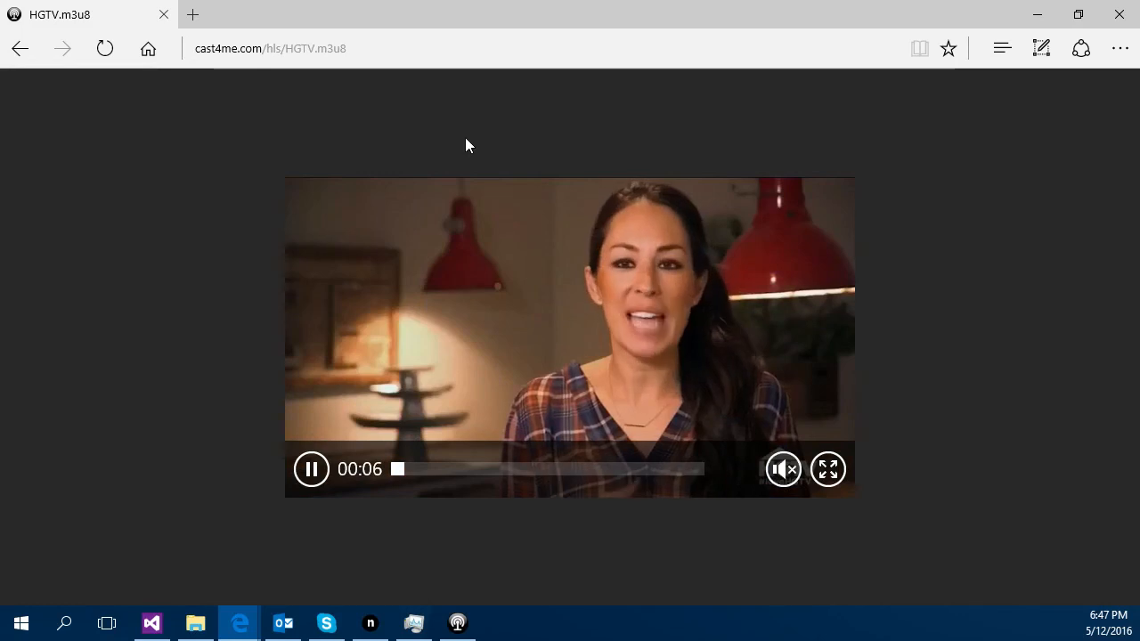